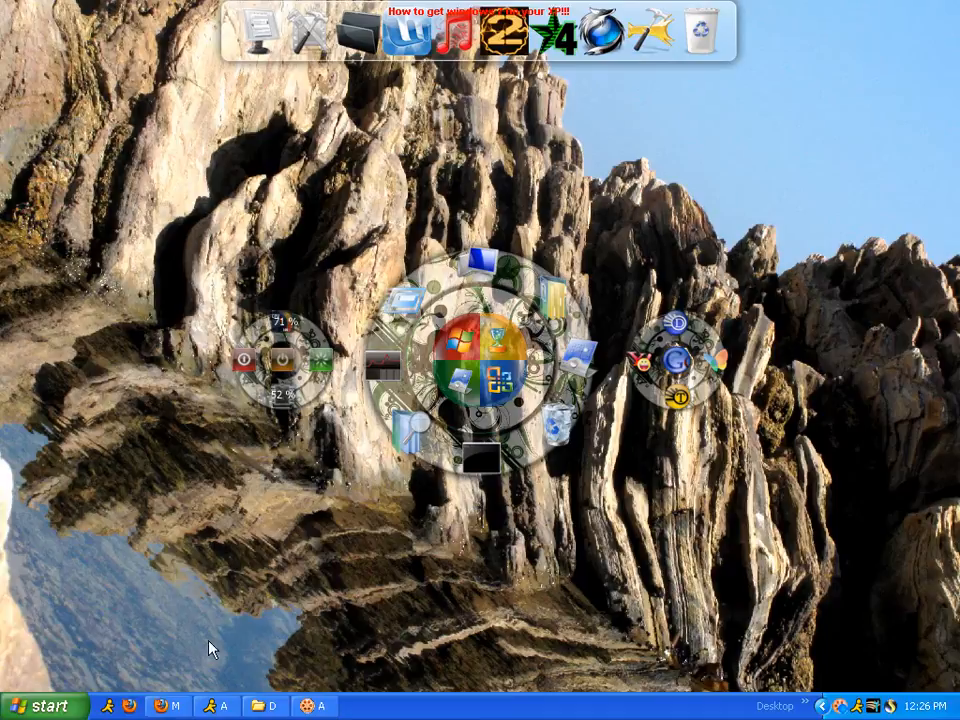
{"action": "mouse_move", "coordinate": [267, 464]}
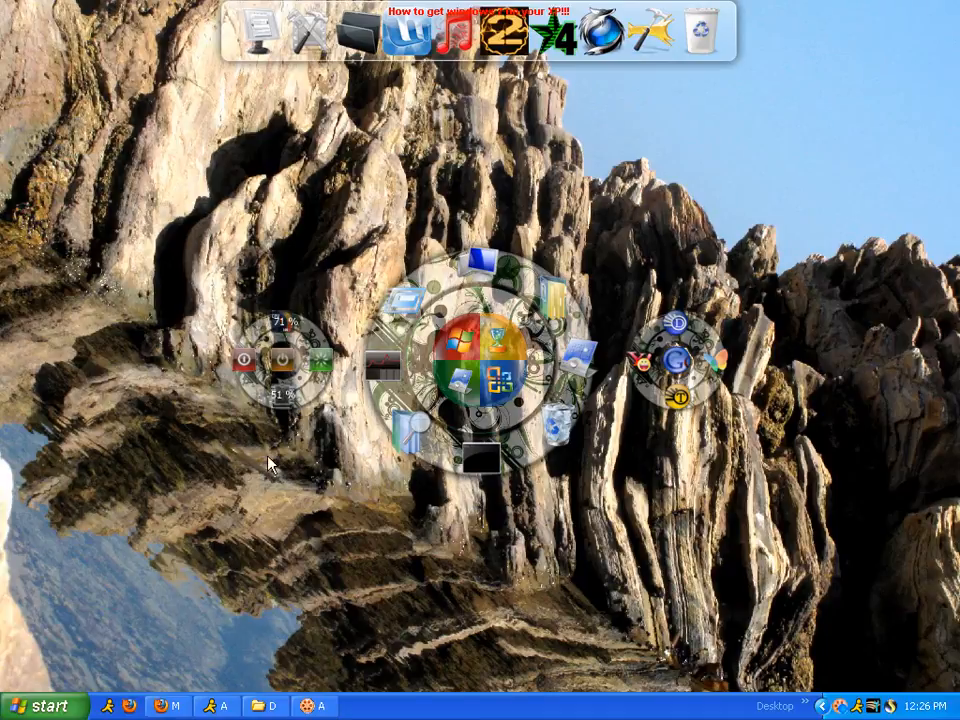
{"action": "mouse_move", "coordinate": [262, 467]}
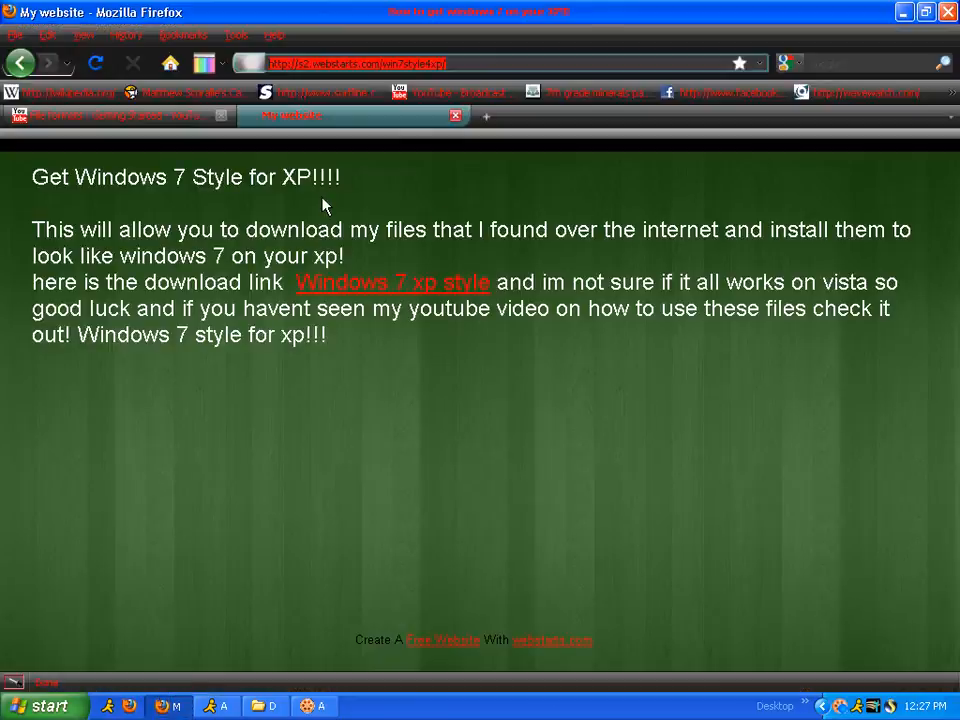
{"action": "mouse_move", "coordinate": [413, 293]}
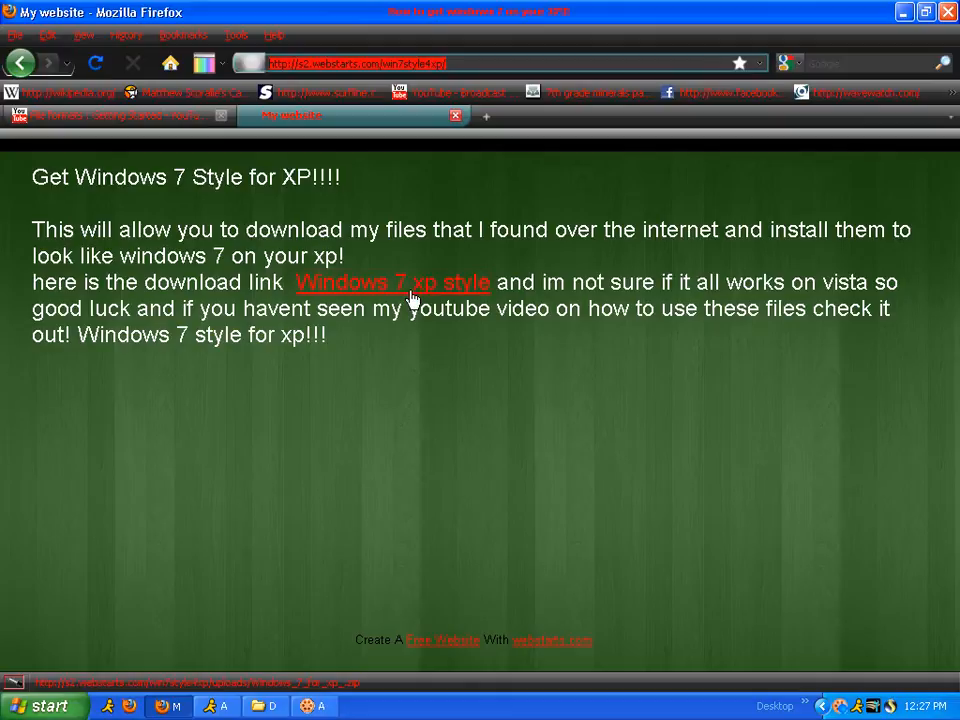
Step: Follow the 'Windows 7 xp style' download link in Firefox to start downloading
{"action": "left_click", "coordinate": [395, 282]}
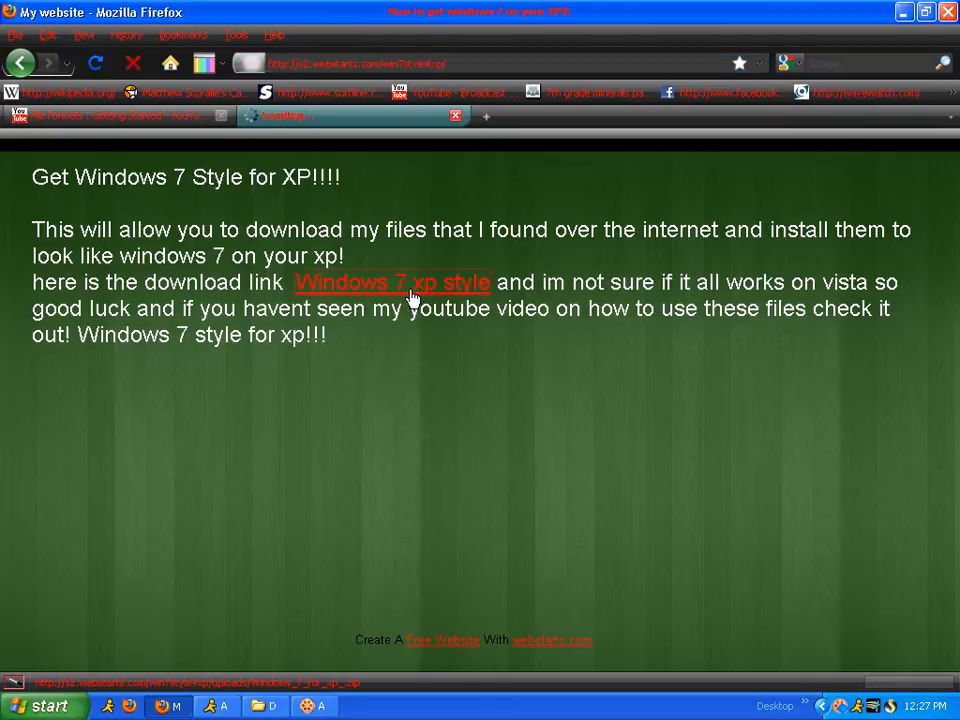
{"action": "left_click", "coordinate": [393, 282]}
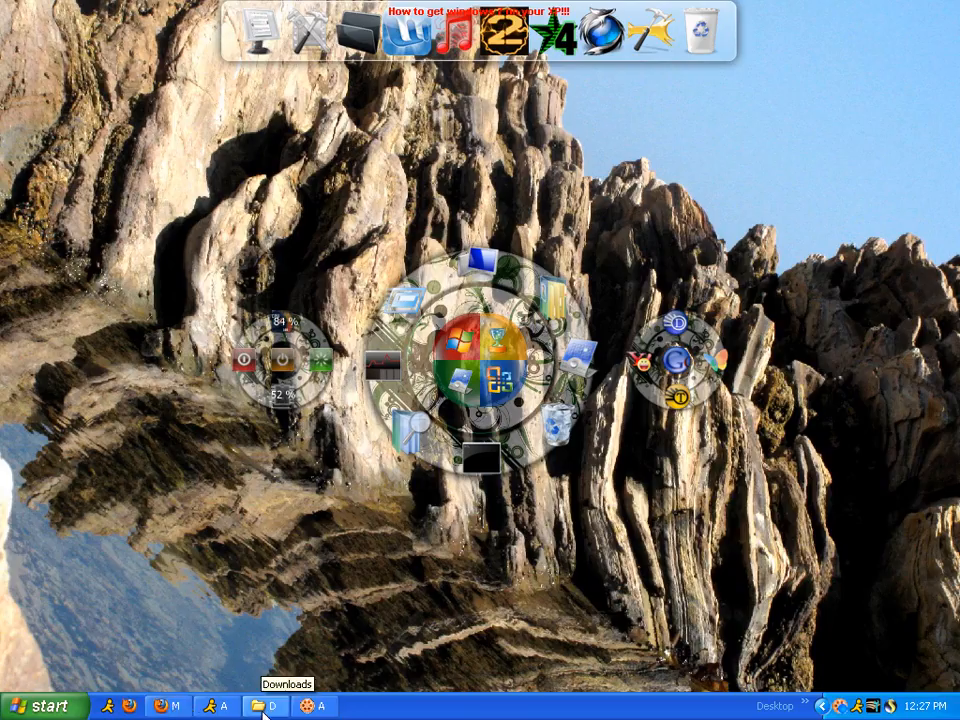
Step: From the Downloads folder, open the 'Windows 7 for xp!' zip archive in WinRAR
{"action": "left_click", "coordinate": [275, 706]}
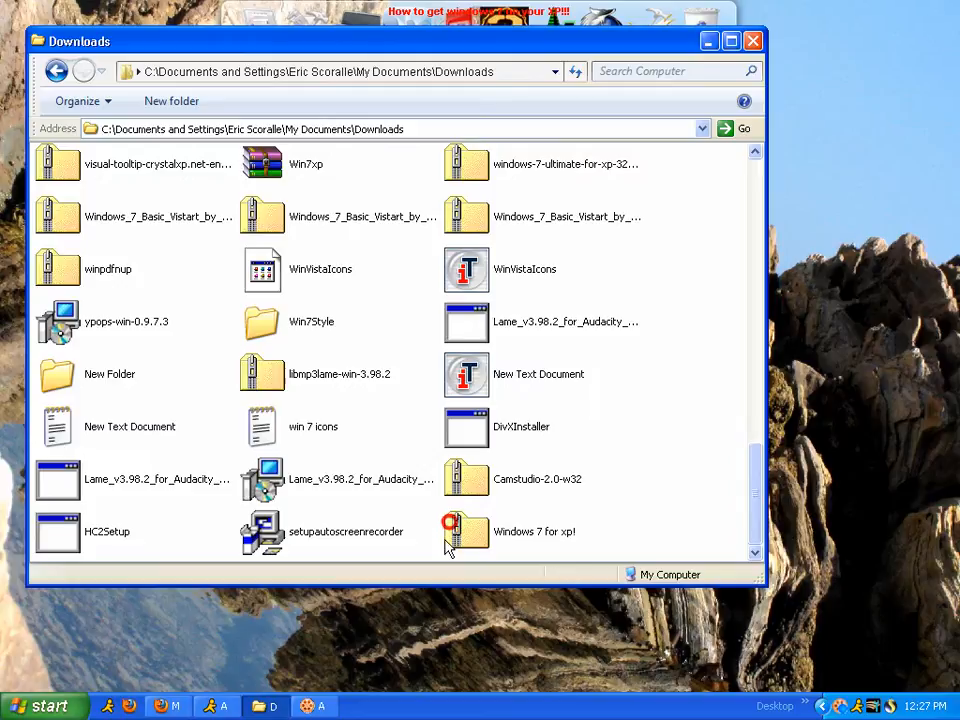
{"action": "left_click", "coordinate": [465, 531]}
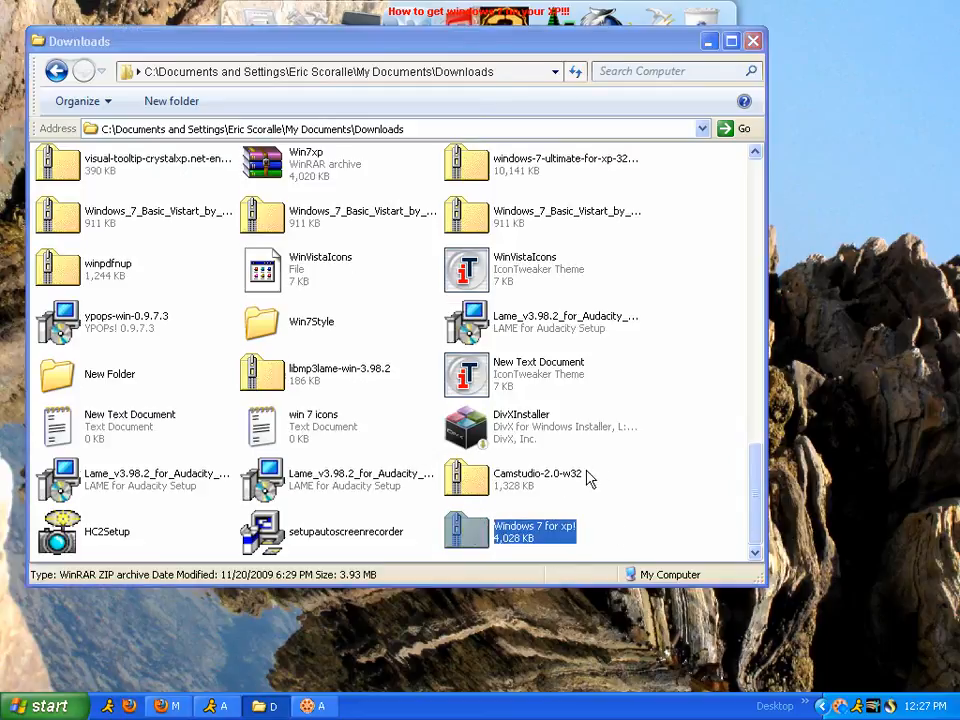
{"action": "double_click", "coordinate": [532, 532]}
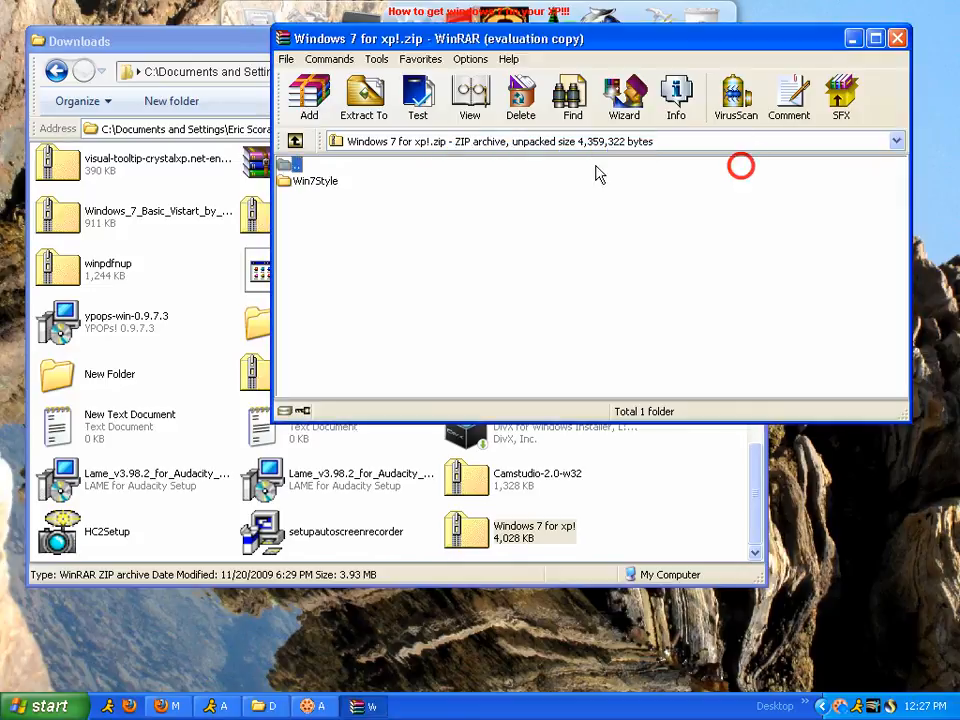
Step: Extract the archive's Win7Style folder into the Downloads folder
{"action": "left_click", "coordinate": [315, 181]}
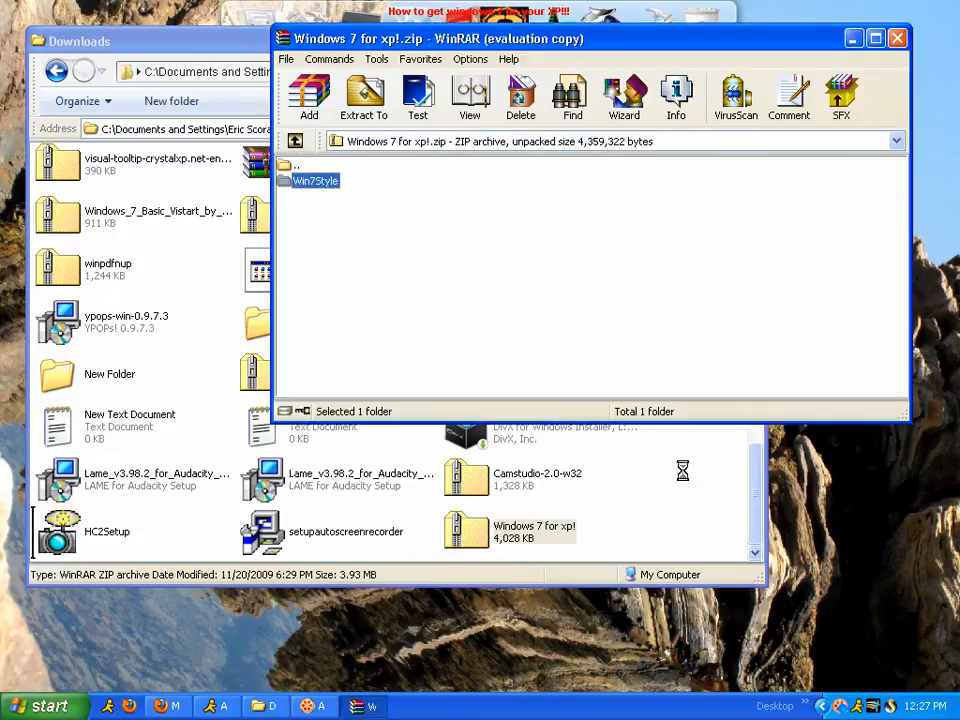
{"action": "left_click", "coordinate": [365, 90]}
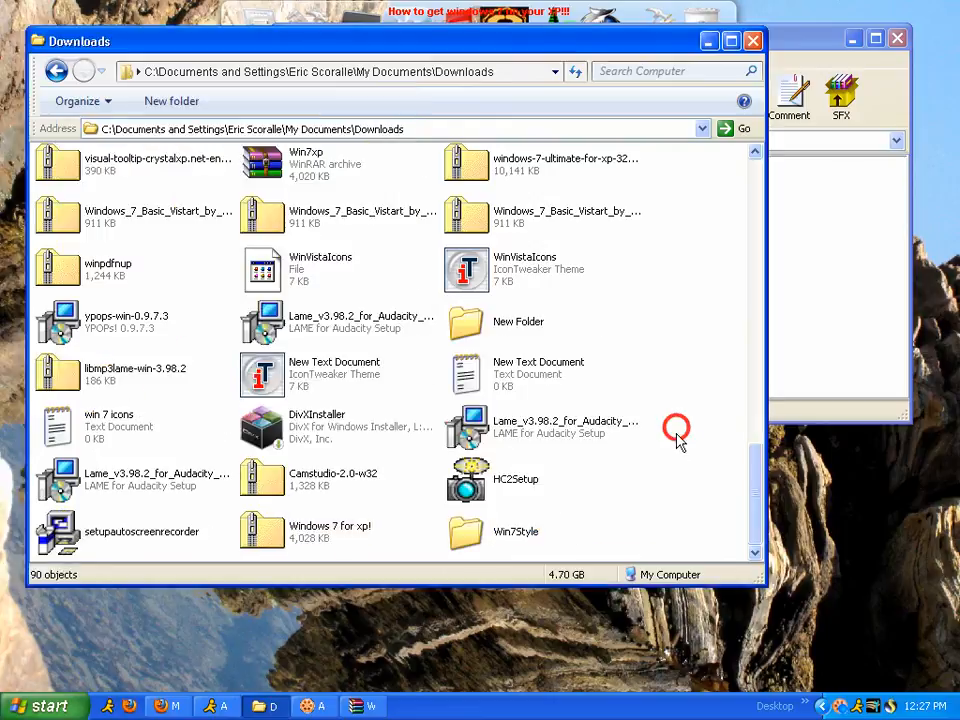
Step: Open the extracted Win7Style folder, then its Win7Styler subfolder
{"action": "left_click", "coordinate": [465, 531]}
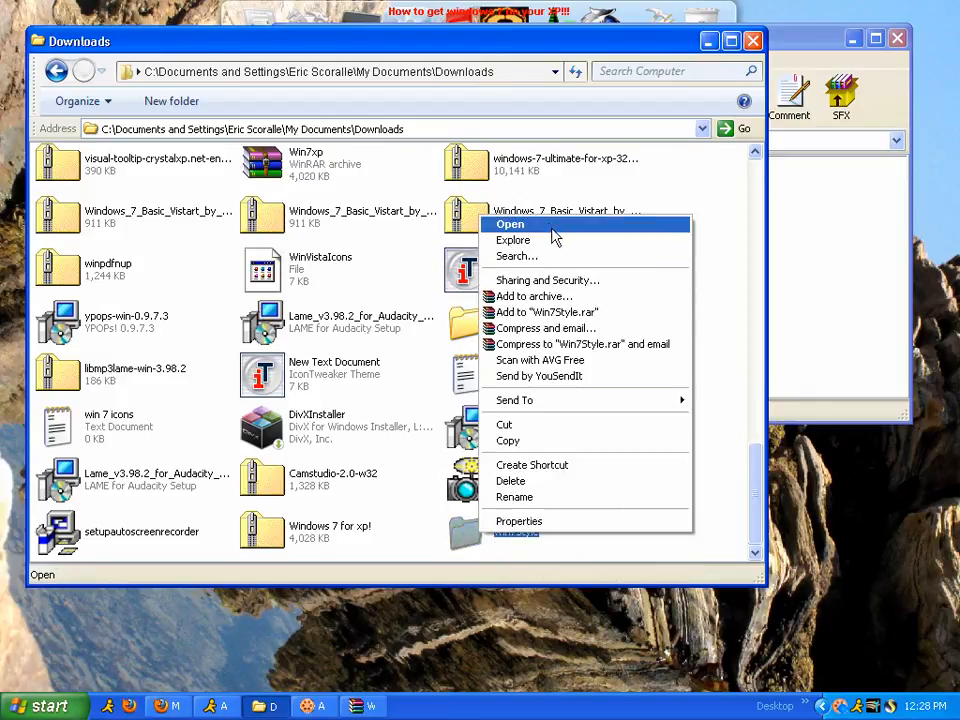
{"action": "left_click", "coordinate": [510, 224]}
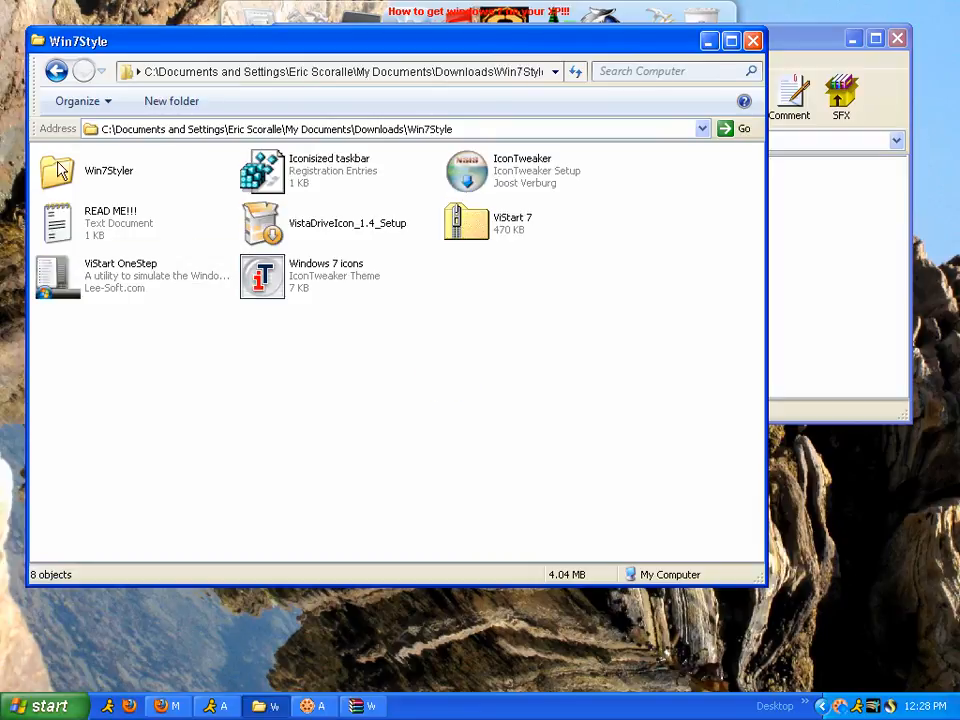
{"action": "mouse_move", "coordinate": [96, 8]}
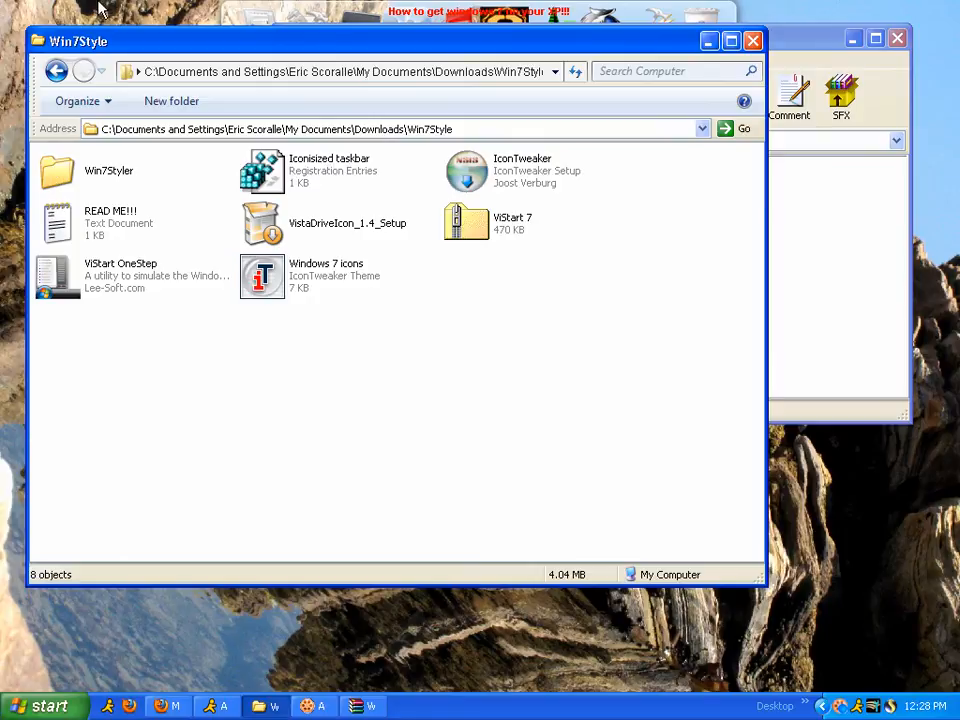
{"action": "left_click", "coordinate": [57, 170]}
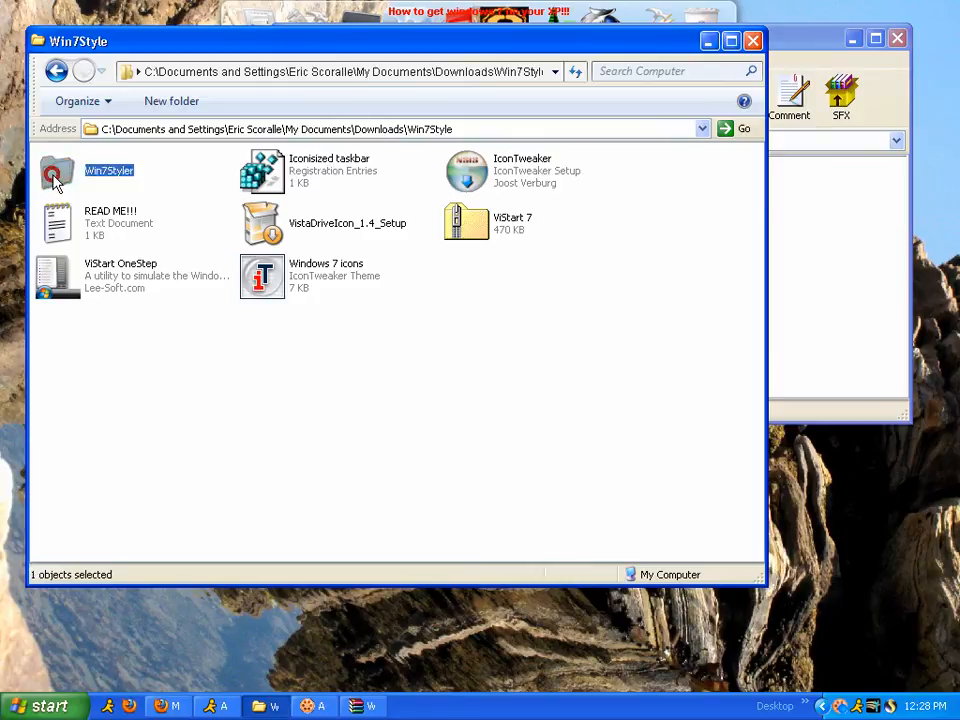
{"action": "right_click", "coordinate": [57, 170]}
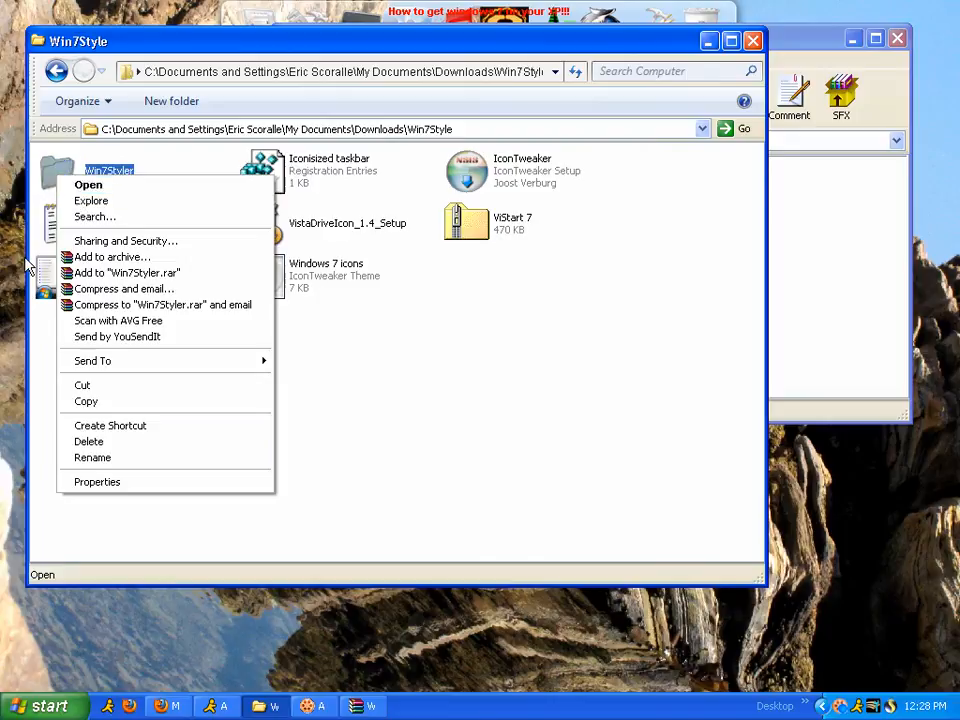
{"action": "left_click", "coordinate": [88, 184]}
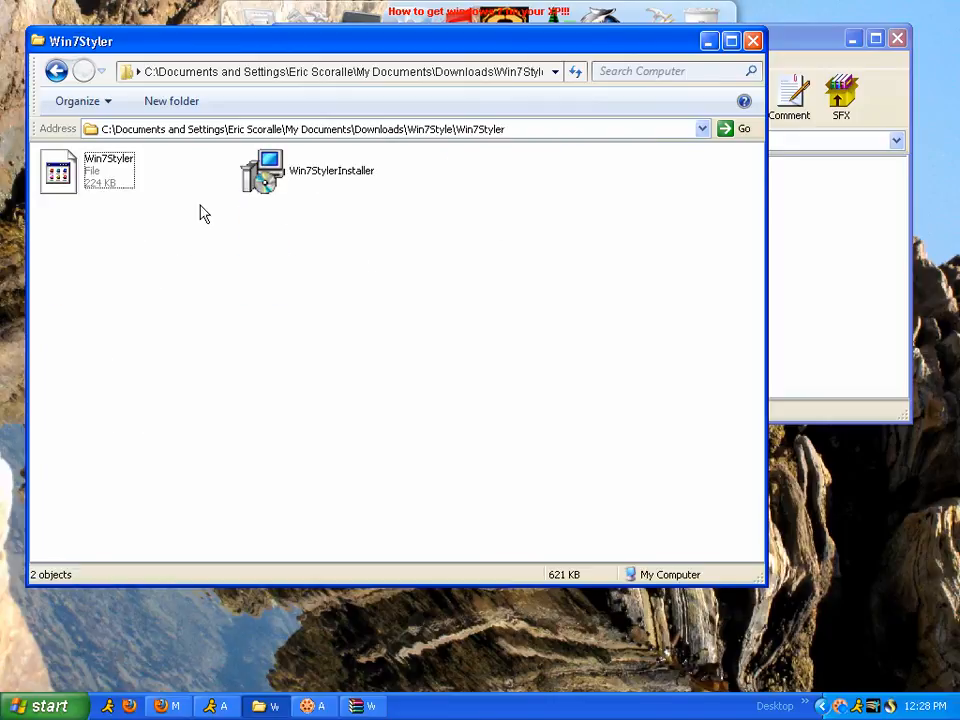
Step: Cancel the Win7StylerInstaller setup, then launch Win7Styler and dismiss the already-running notice
{"action": "double_click", "coordinate": [262, 170]}
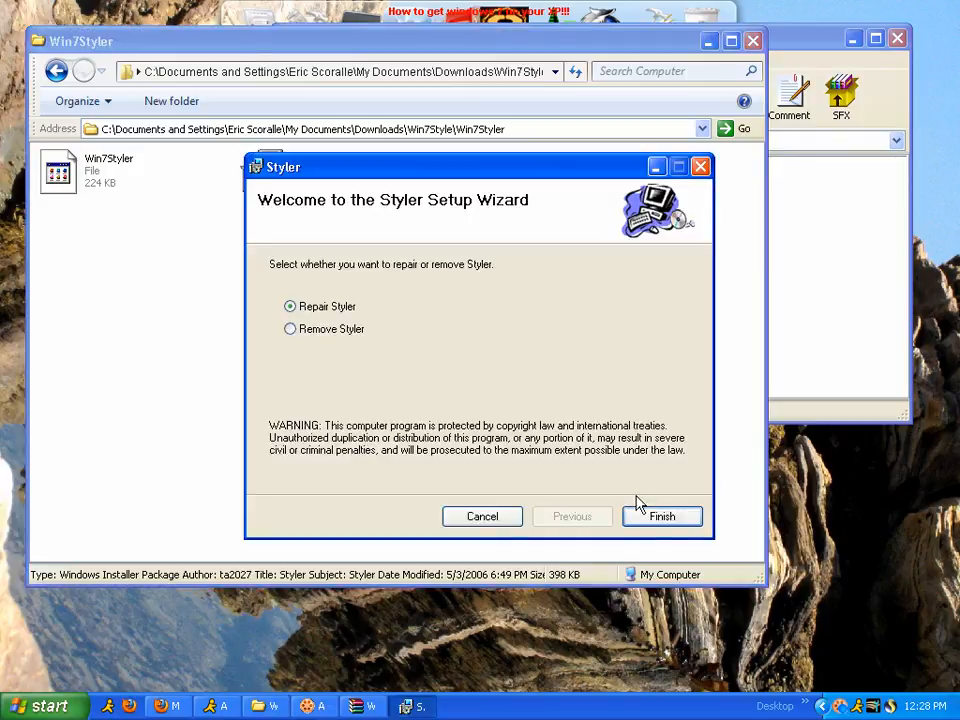
{"action": "left_click", "coordinate": [482, 516]}
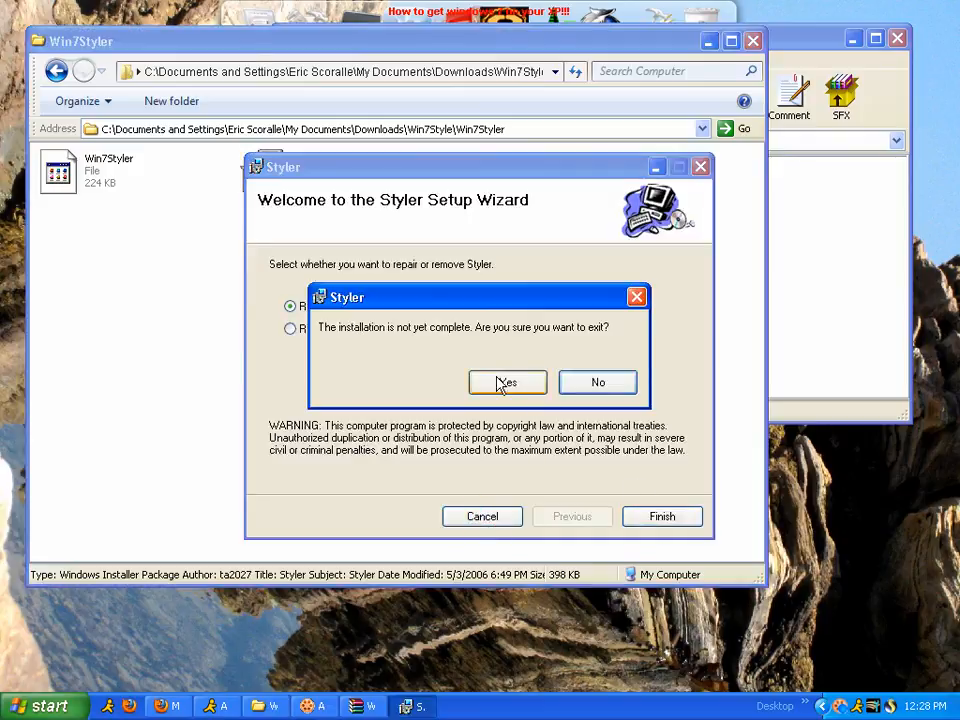
{"action": "left_click", "coordinate": [507, 382]}
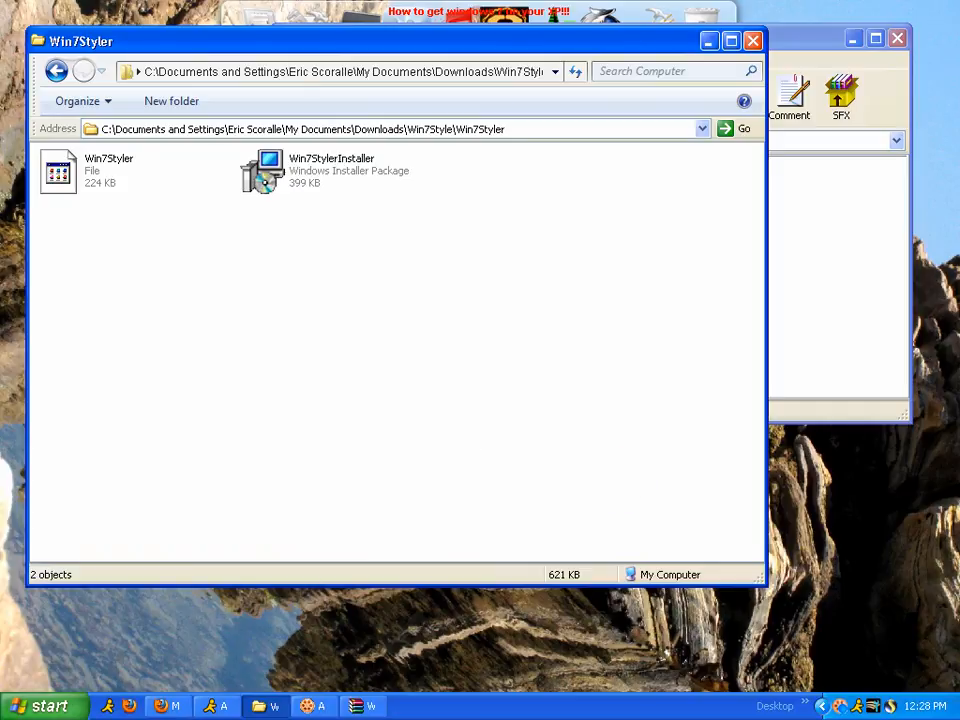
{"action": "double_click", "coordinate": [75, 170]}
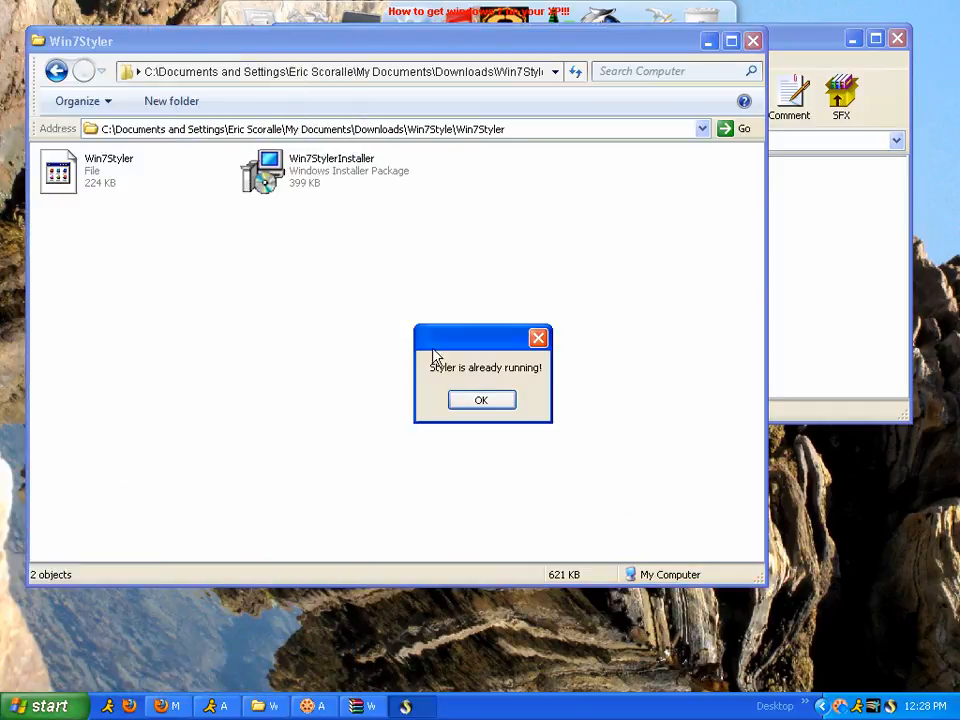
{"action": "left_click", "coordinate": [481, 399]}
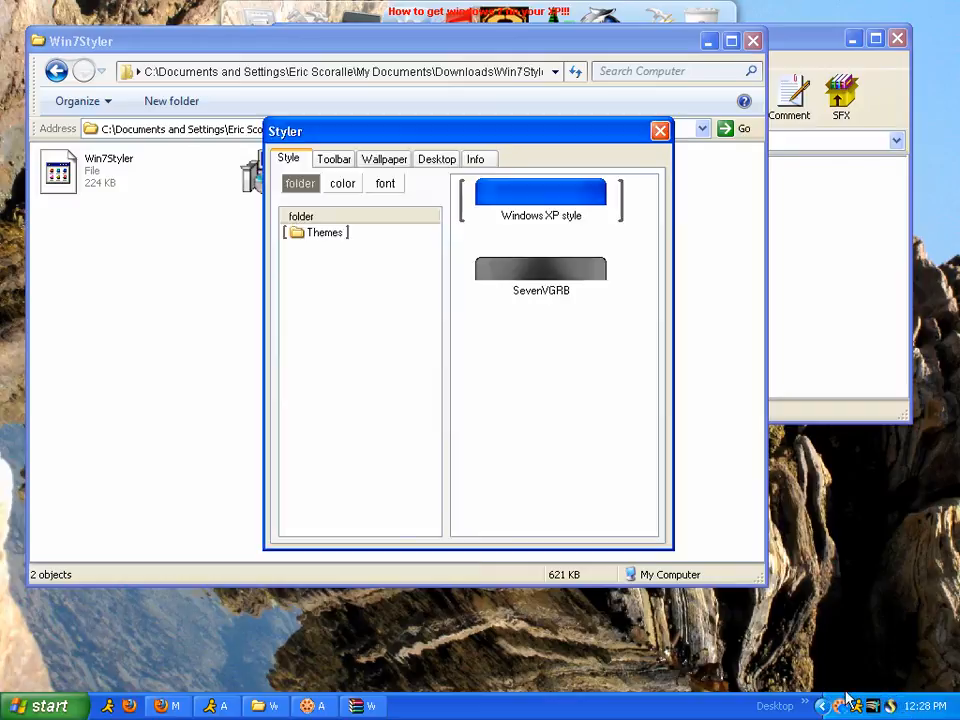
{"action": "mouse_move", "coordinate": [573, 273]}
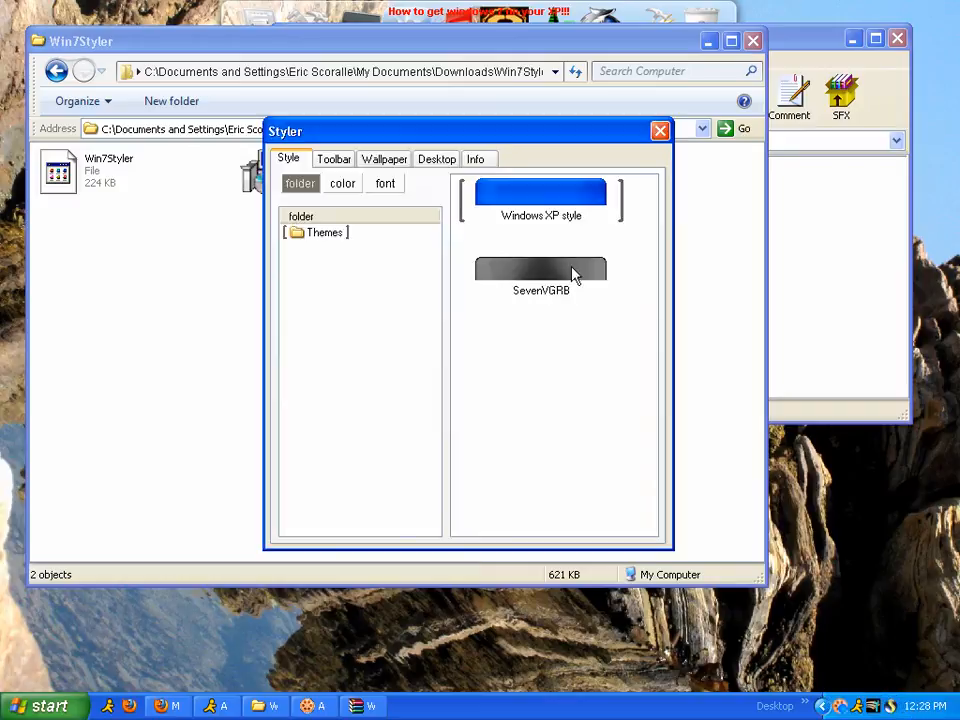
Step: Select SevenVGRB in Styler and apply its Aero48 Normal variant
{"action": "left_click", "coordinate": [572, 267]}
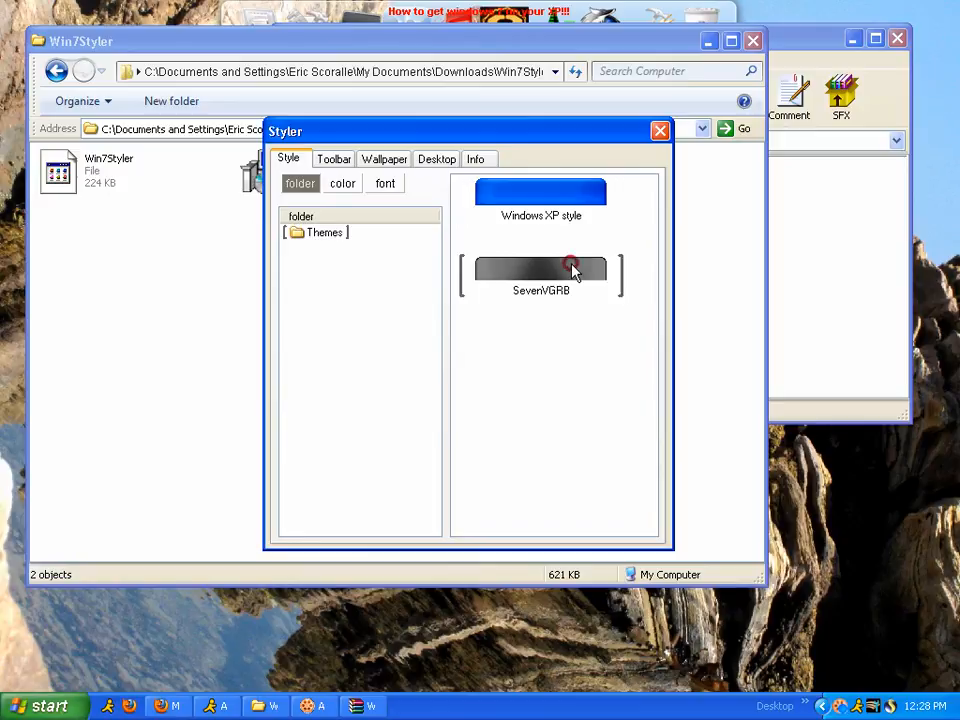
{"action": "right_click", "coordinate": [571, 268]}
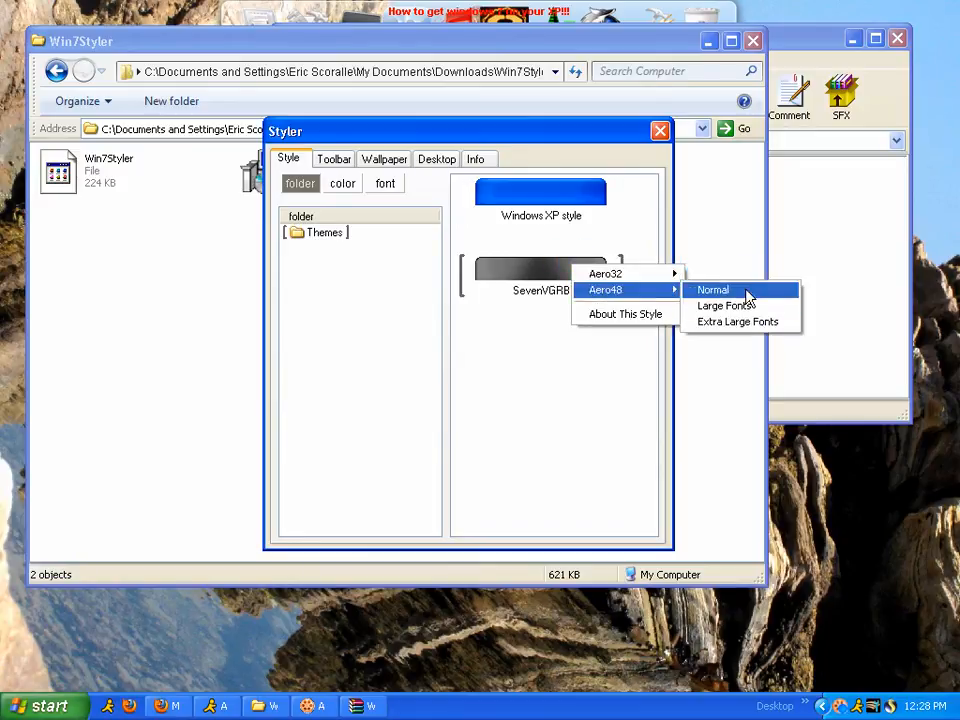
{"action": "left_click", "coordinate": [712, 289]}
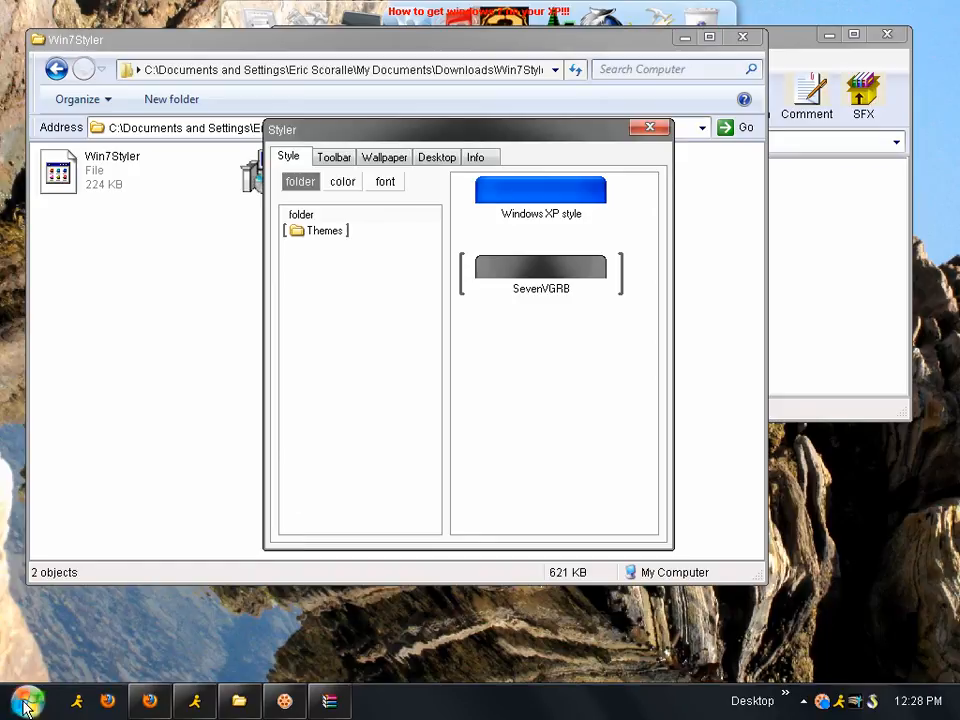
{"action": "left_click", "coordinate": [22, 700]}
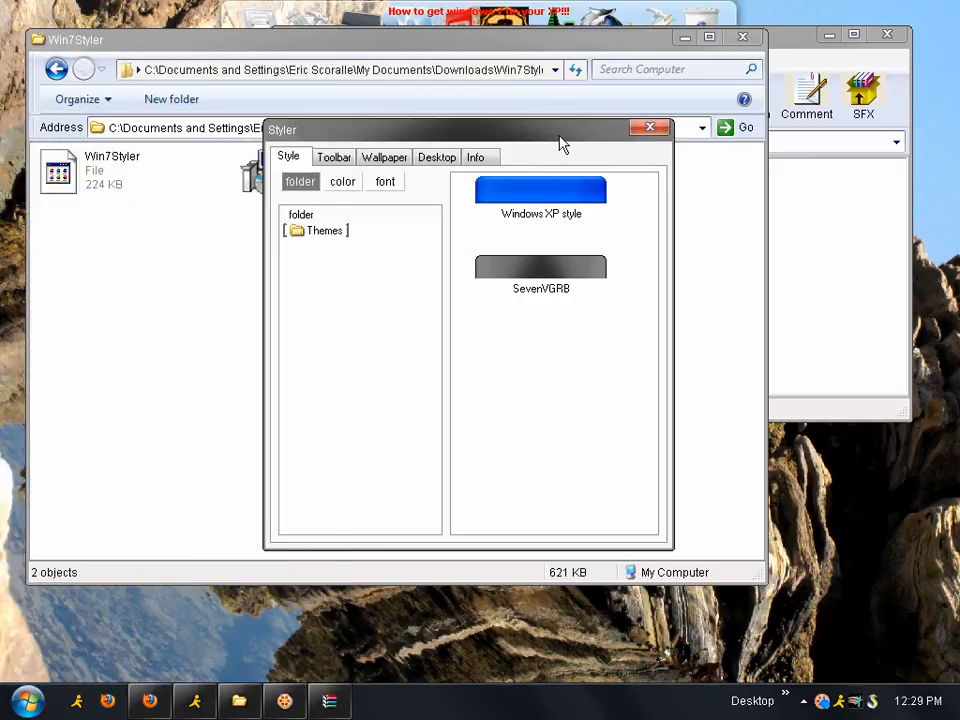
Step: Close Styler, return to the Win7Style folder, and open the ViStart 7 zip in WinRAR
{"action": "left_click", "coordinate": [651, 127]}
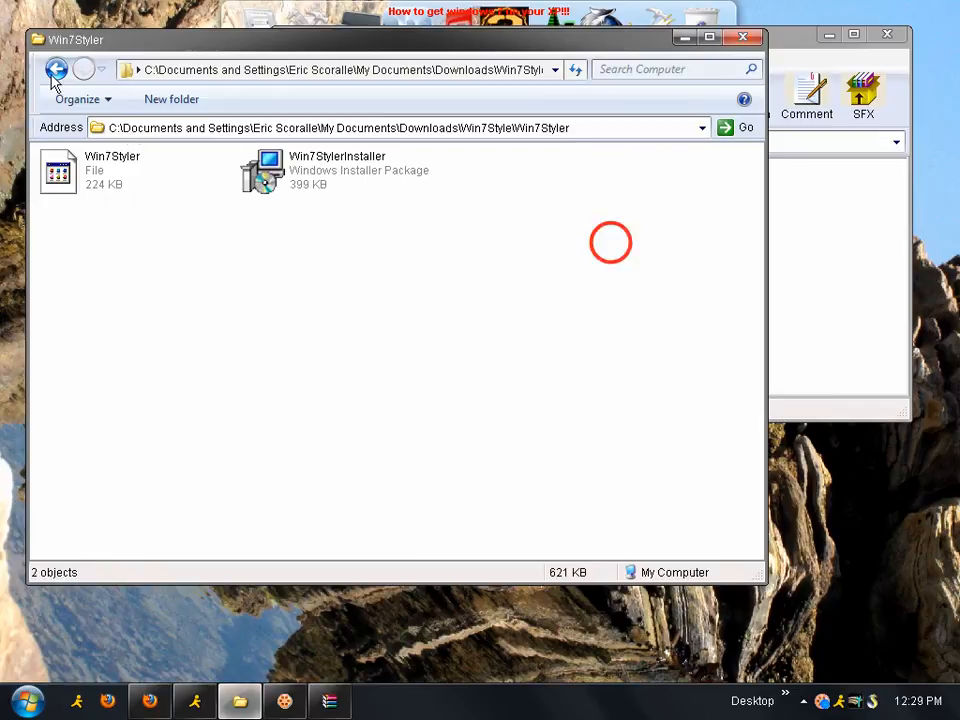
{"action": "left_click", "coordinate": [57, 73]}
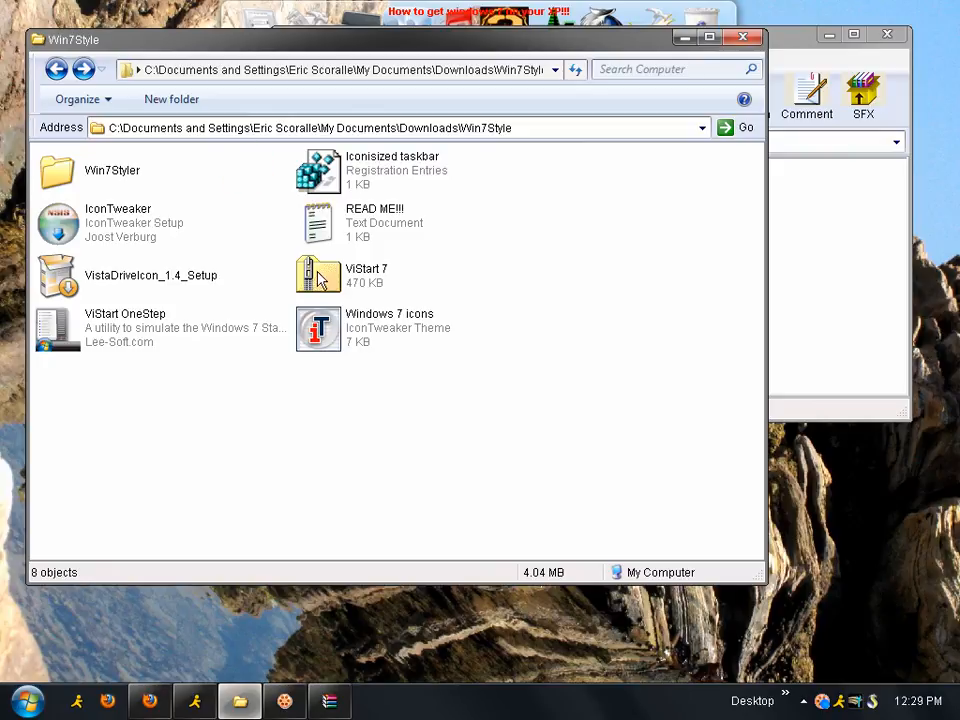
{"action": "left_click", "coordinate": [318, 275]}
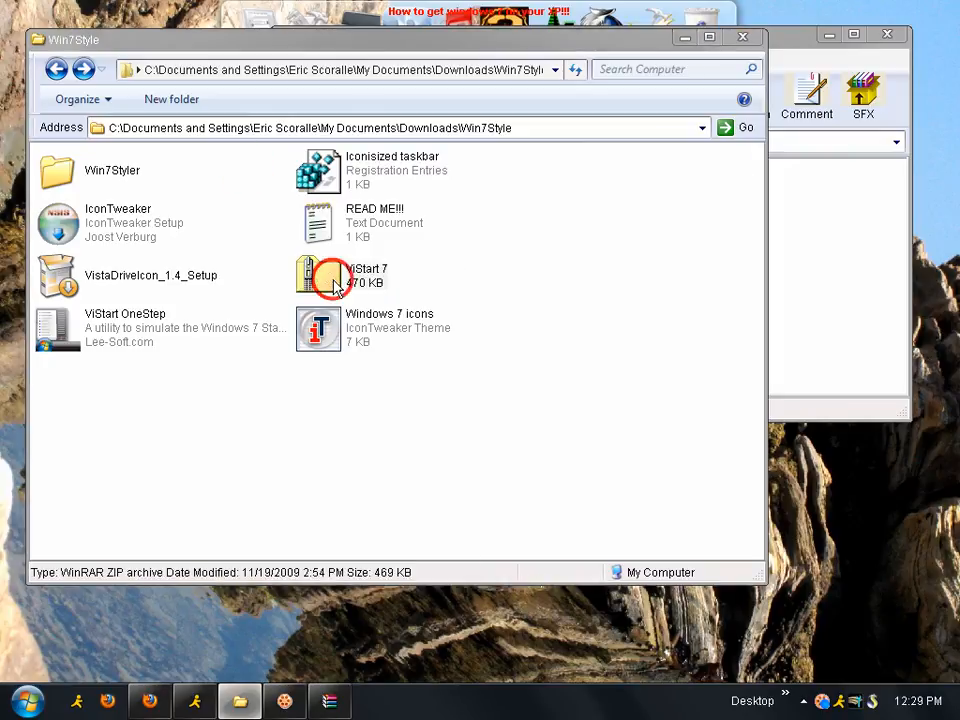
{"action": "double_click", "coordinate": [318, 278]}
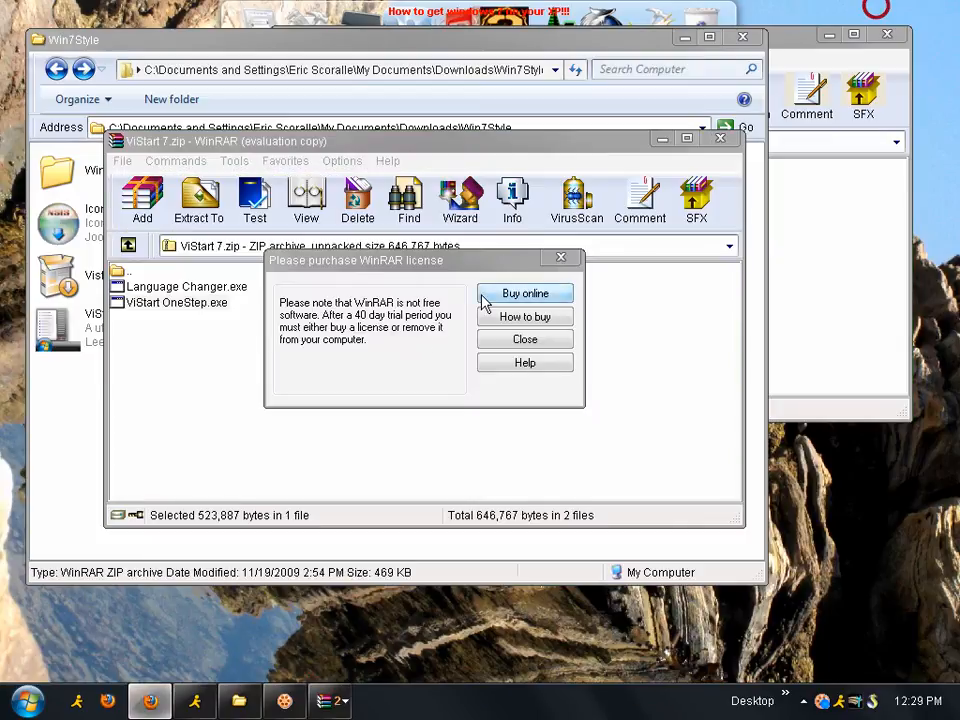
Step: Dismiss the WinRAR license reminder and run ViStart OneStep.exe from the ViStart 7 archive
{"action": "left_click", "coordinate": [524, 339]}
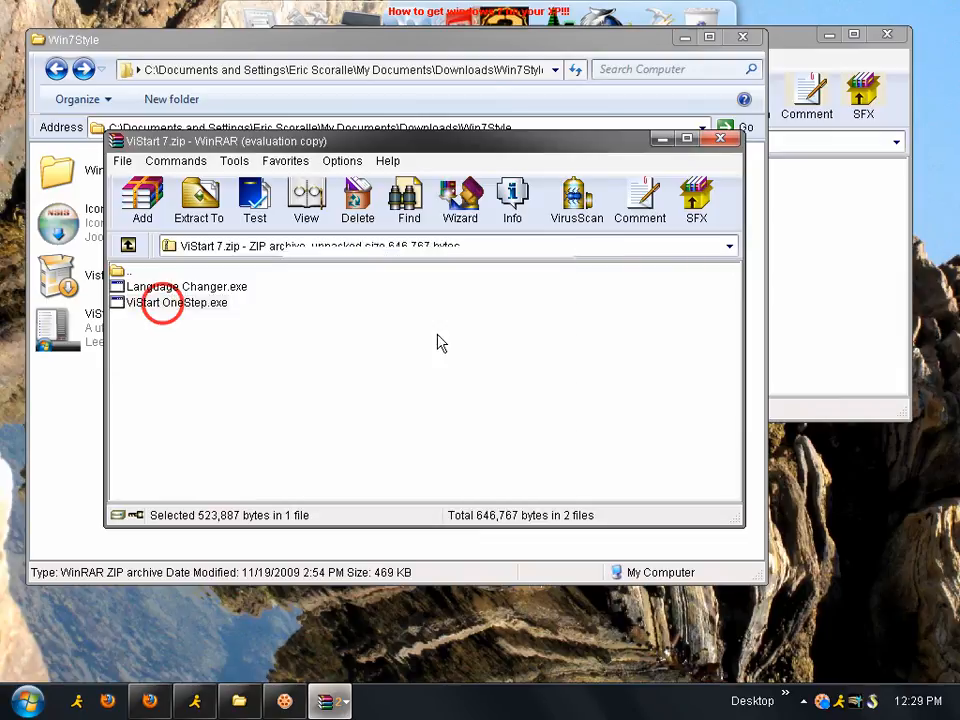
{"action": "left_click", "coordinate": [178, 302]}
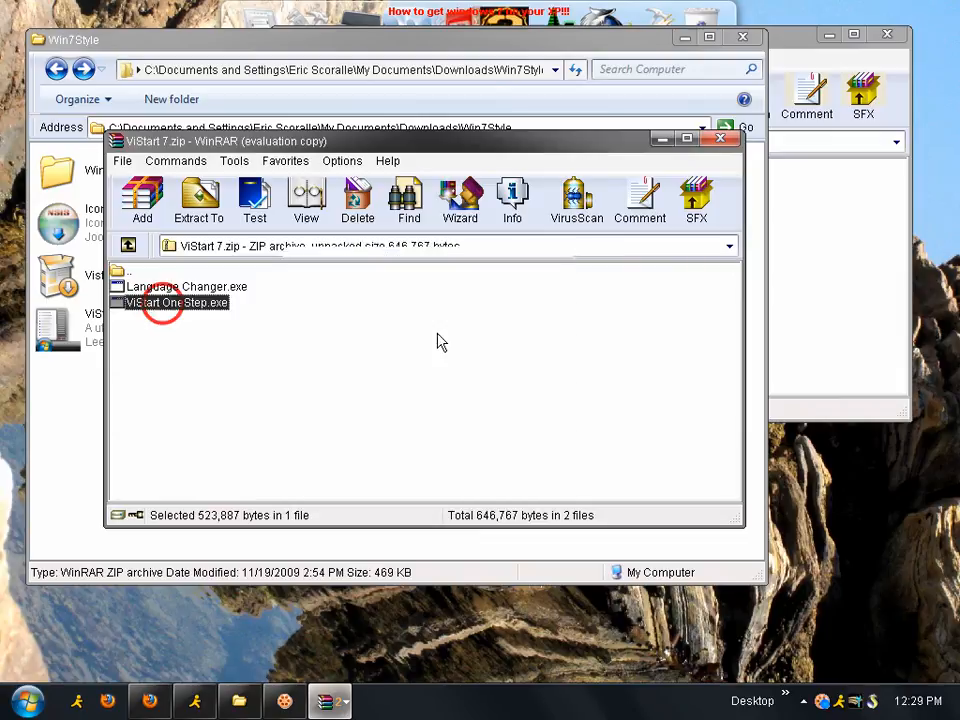
{"action": "mouse_move", "coordinate": [189, 351]}
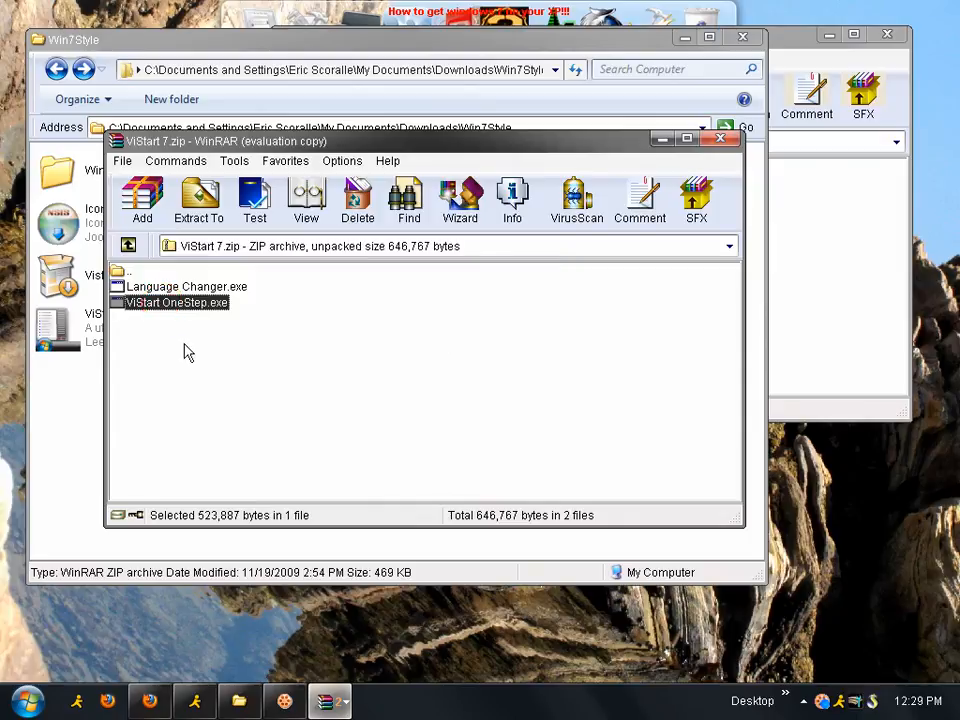
{"action": "double_click", "coordinate": [176, 302]}
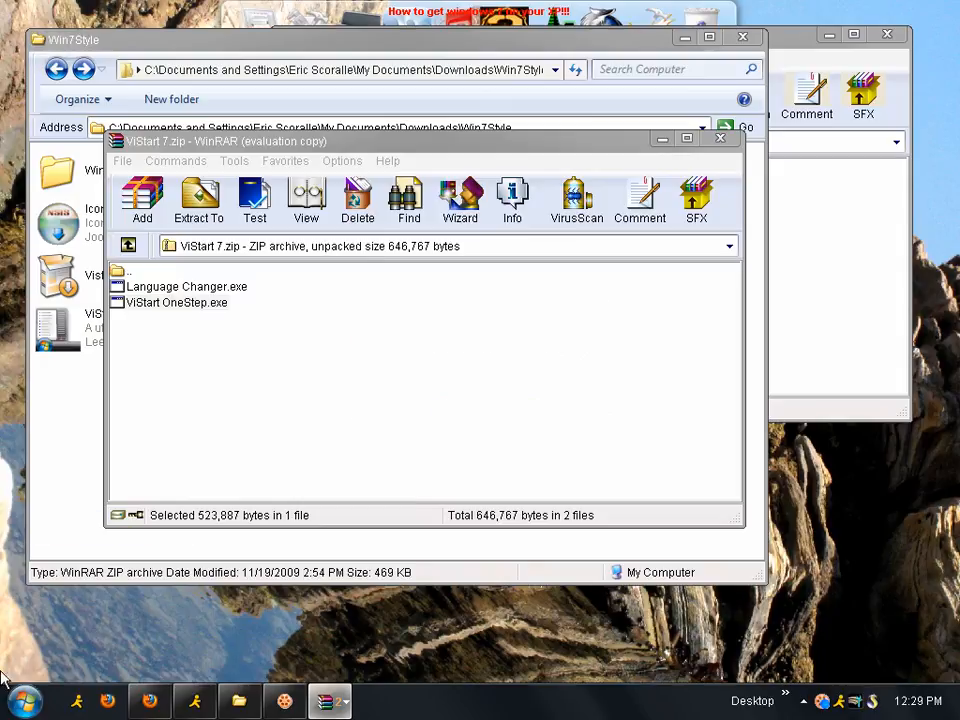
{"action": "left_click", "coordinate": [18, 697]}
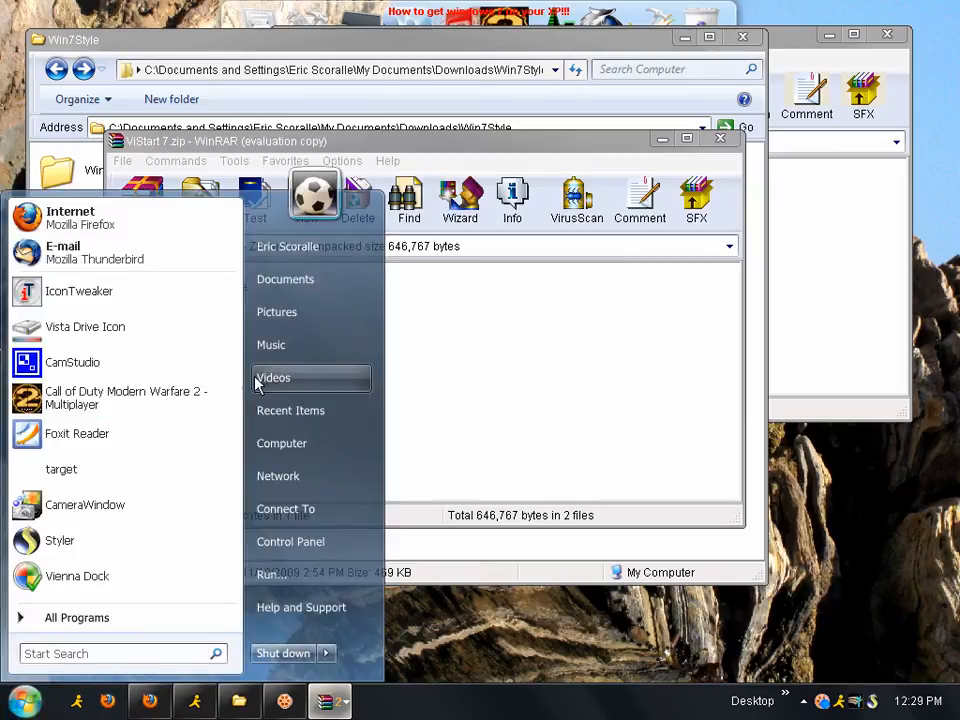
{"action": "mouse_move", "coordinate": [311, 509]}
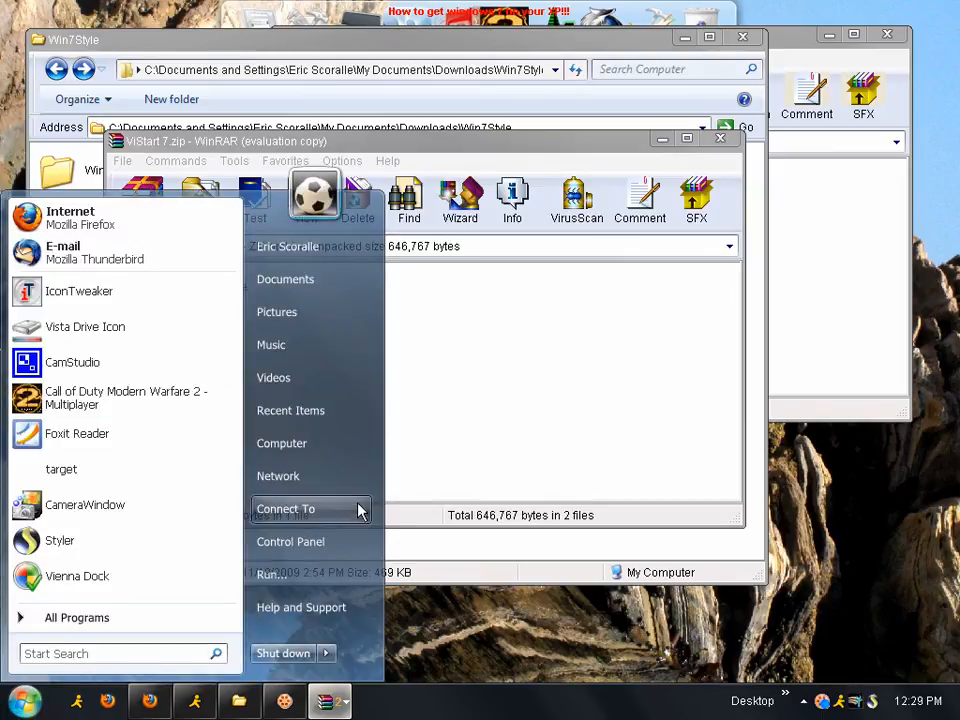
{"action": "left_click", "coordinate": [324, 653]}
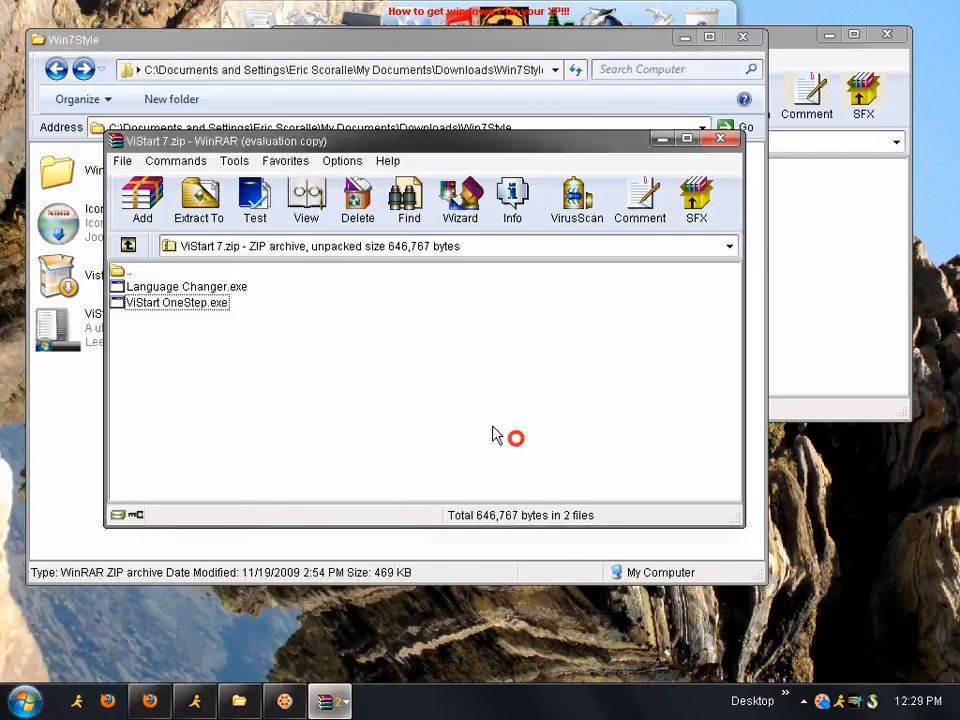
{"action": "left_click", "coordinate": [22, 698]}
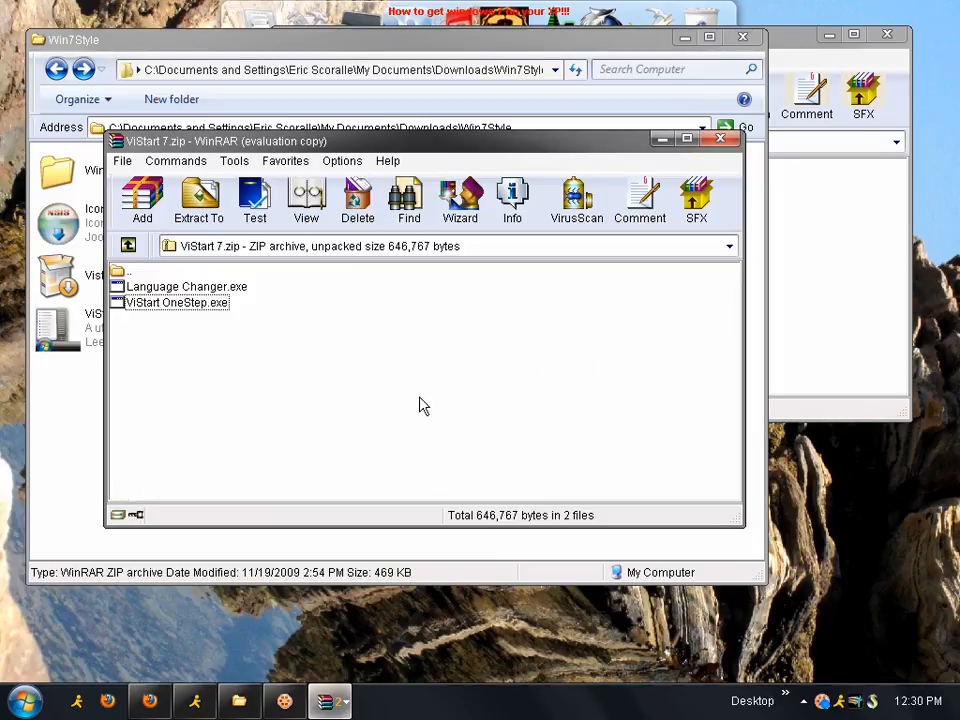
{"action": "mouse_move", "coordinate": [210, 627]}
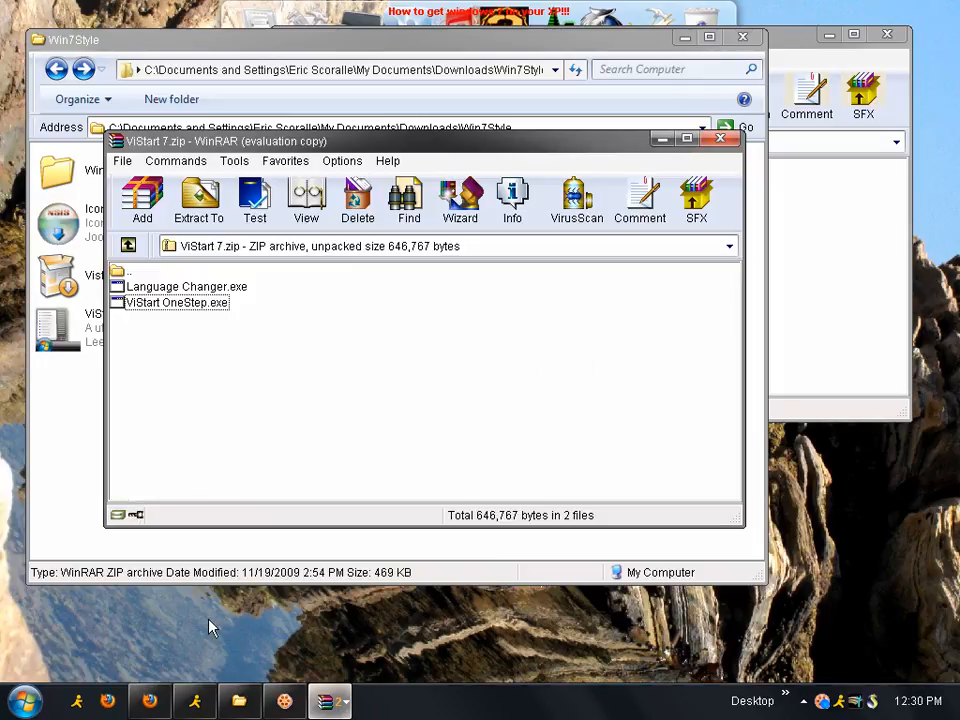
{"action": "left_click", "coordinate": [22, 698]}
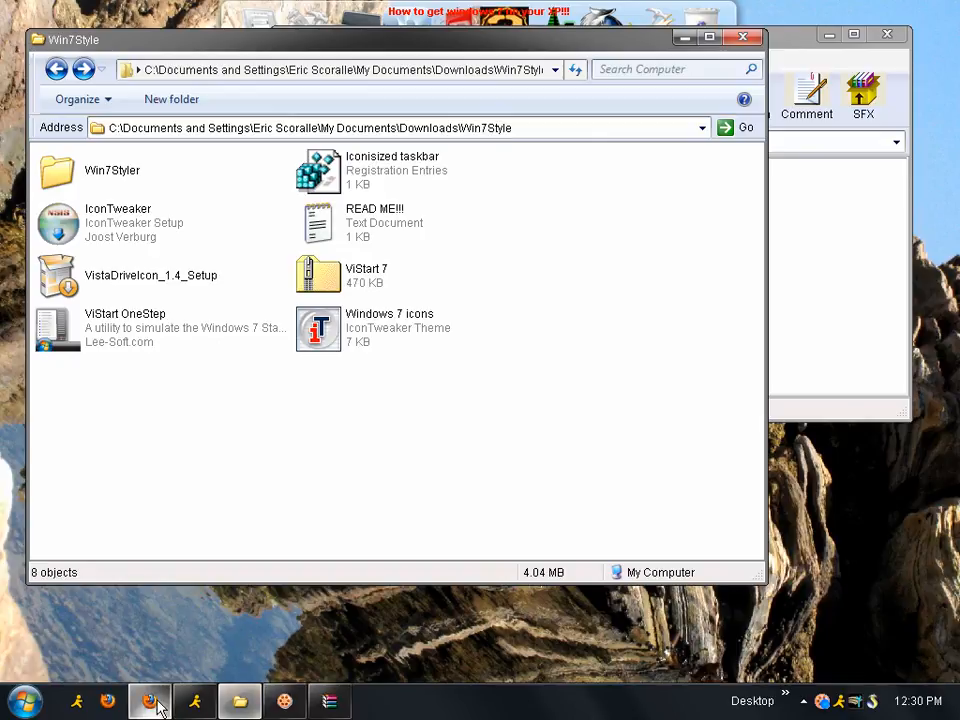
{"action": "mouse_move", "coordinate": [170, 697]}
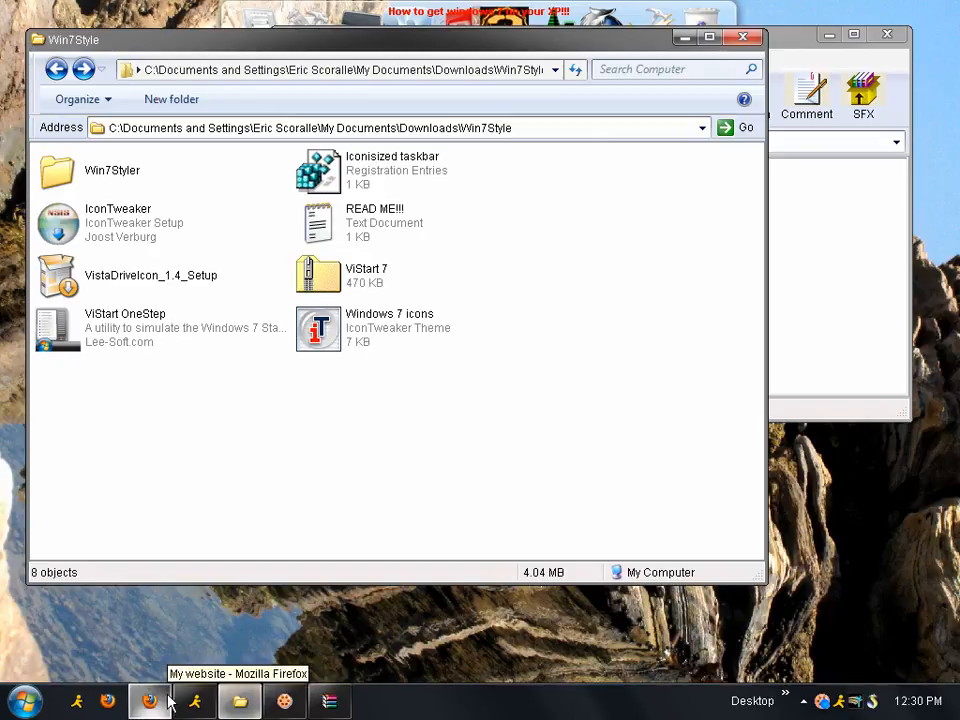
{"action": "mouse_move", "coordinate": [216, 685]}
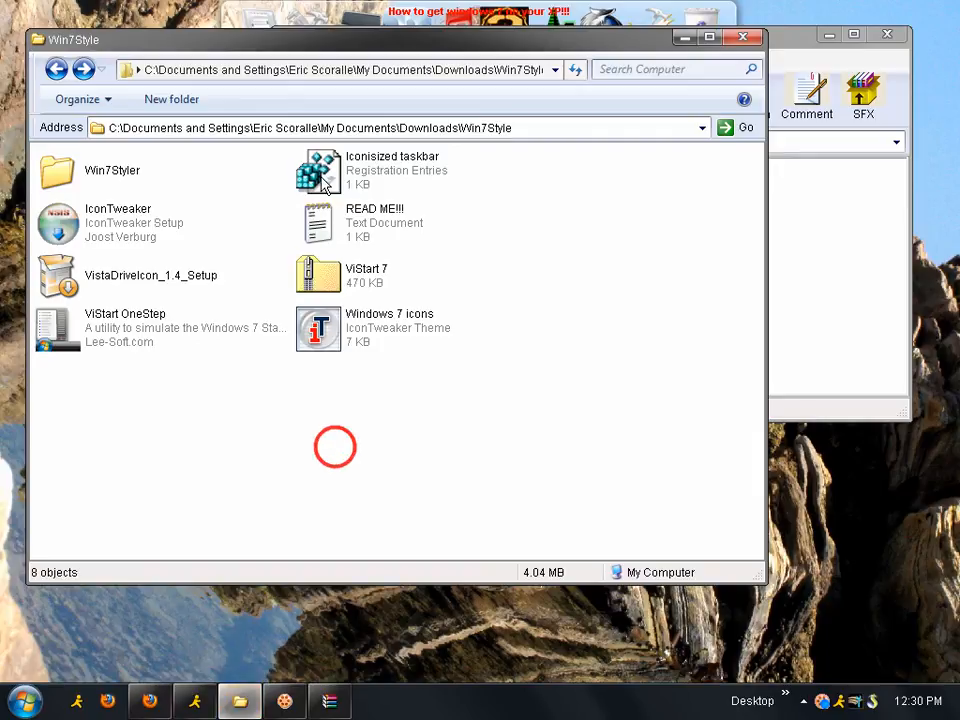
Step: Merge the Iconisized taskbar entries into the registry and acknowledge the successful import
{"action": "double_click", "coordinate": [318, 170]}
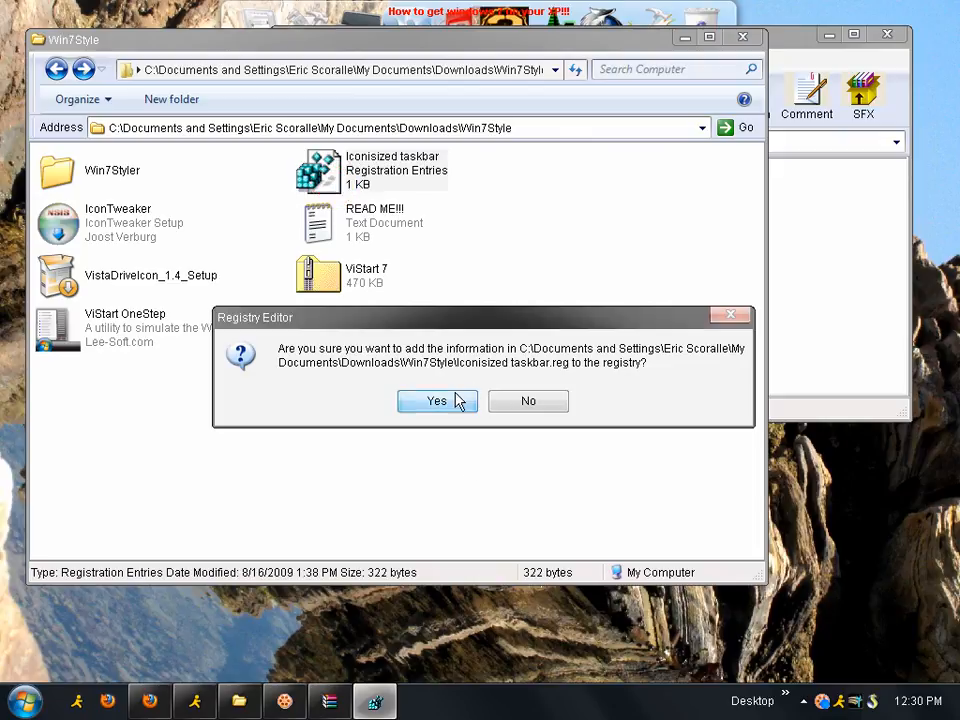
{"action": "left_click", "coordinate": [437, 401]}
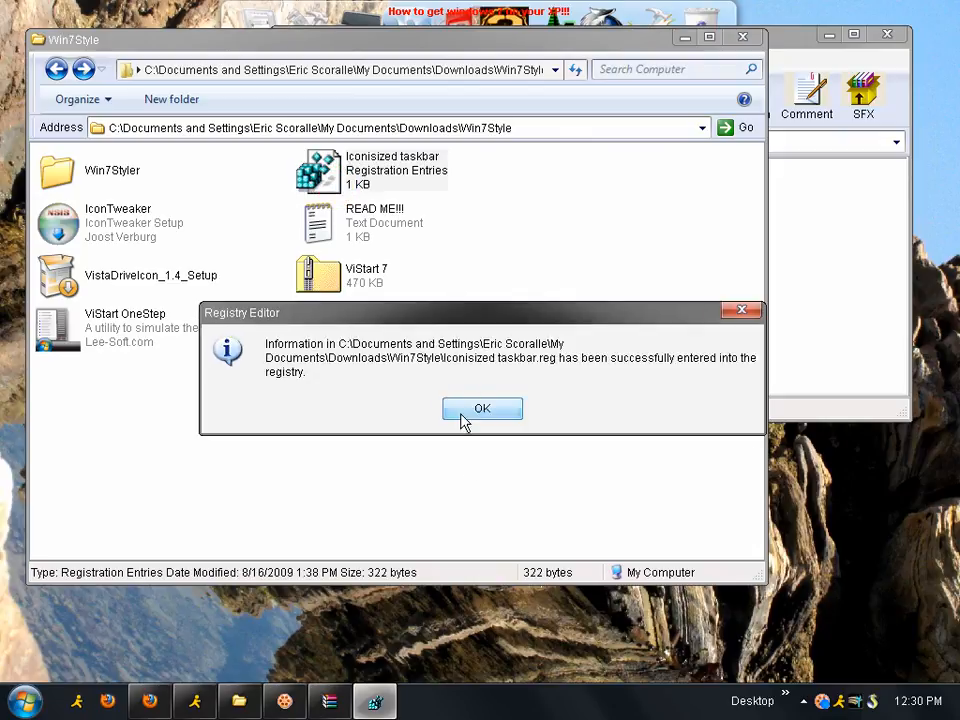
{"action": "left_click", "coordinate": [482, 409]}
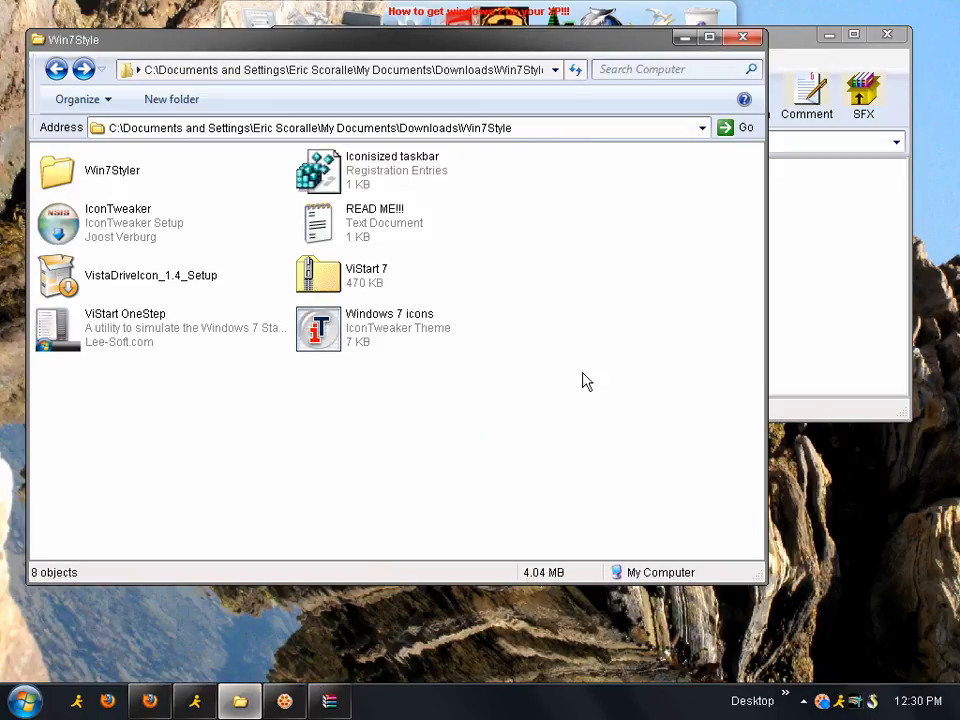
{"action": "mouse_move", "coordinate": [315, 433]}
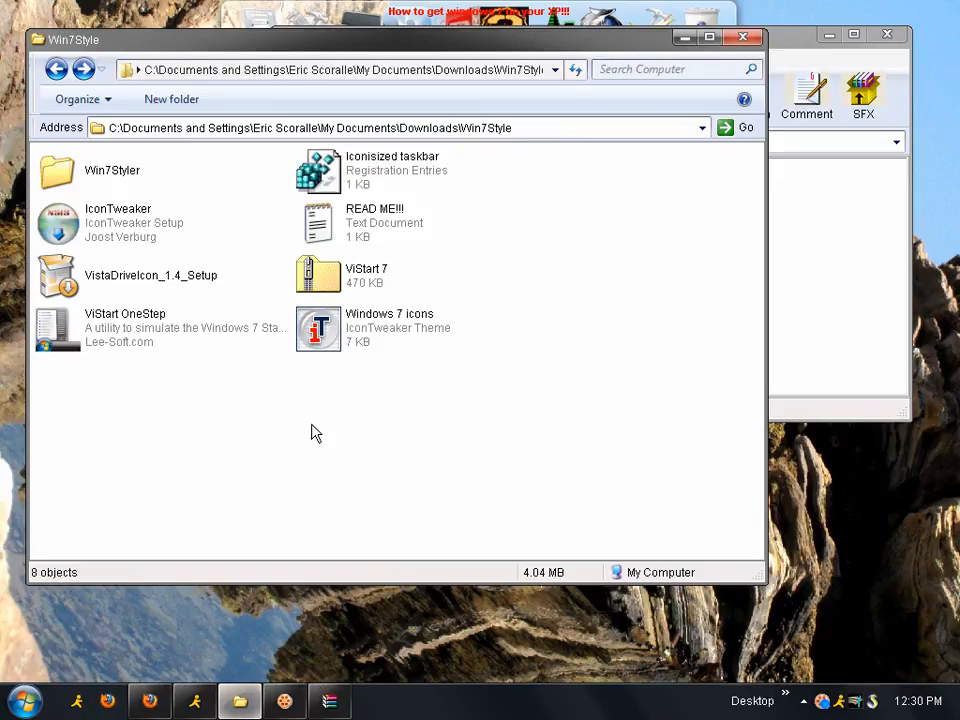
{"action": "mouse_move", "coordinate": [247, 378]}
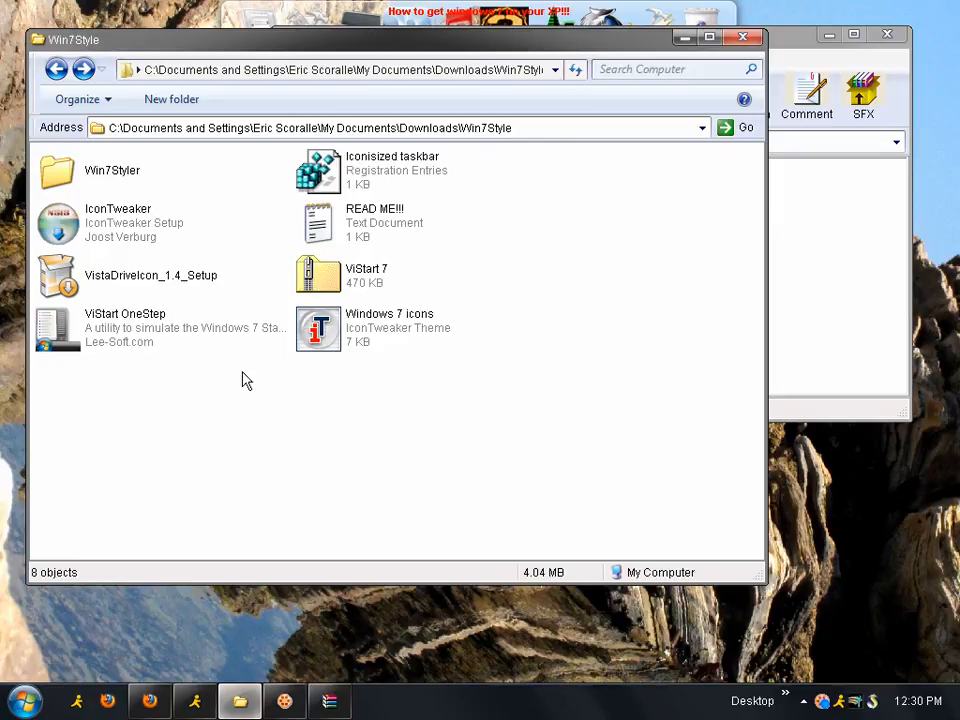
{"action": "mouse_move", "coordinate": [472, 554]}
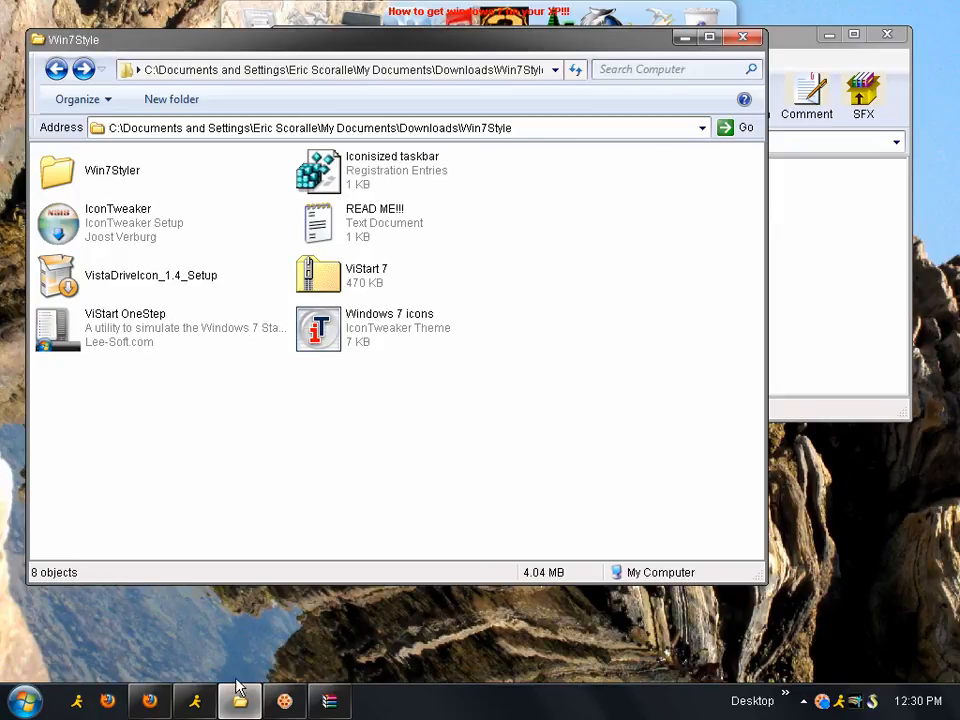
{"action": "mouse_move", "coordinate": [245, 438]}
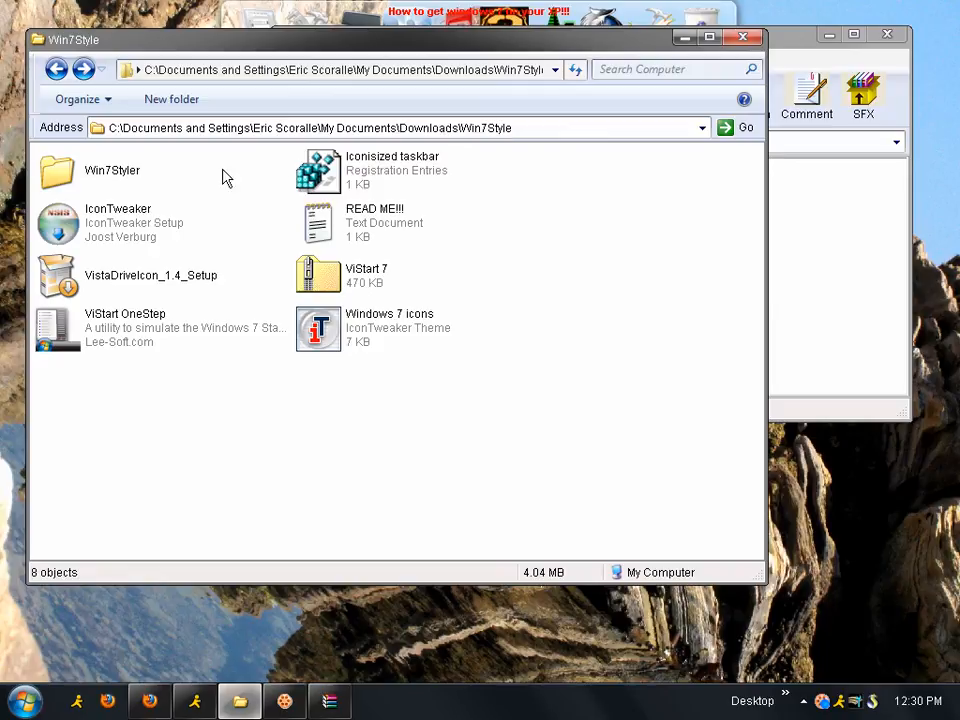
{"action": "mouse_move", "coordinate": [211, 226]}
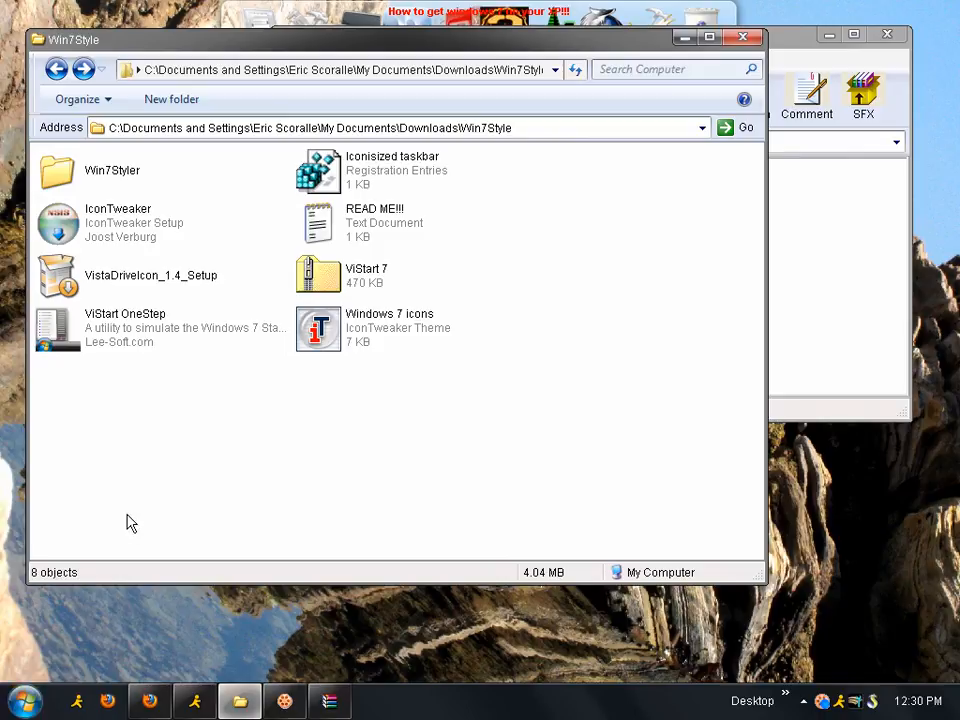
{"action": "left_click", "coordinate": [208, 490]}
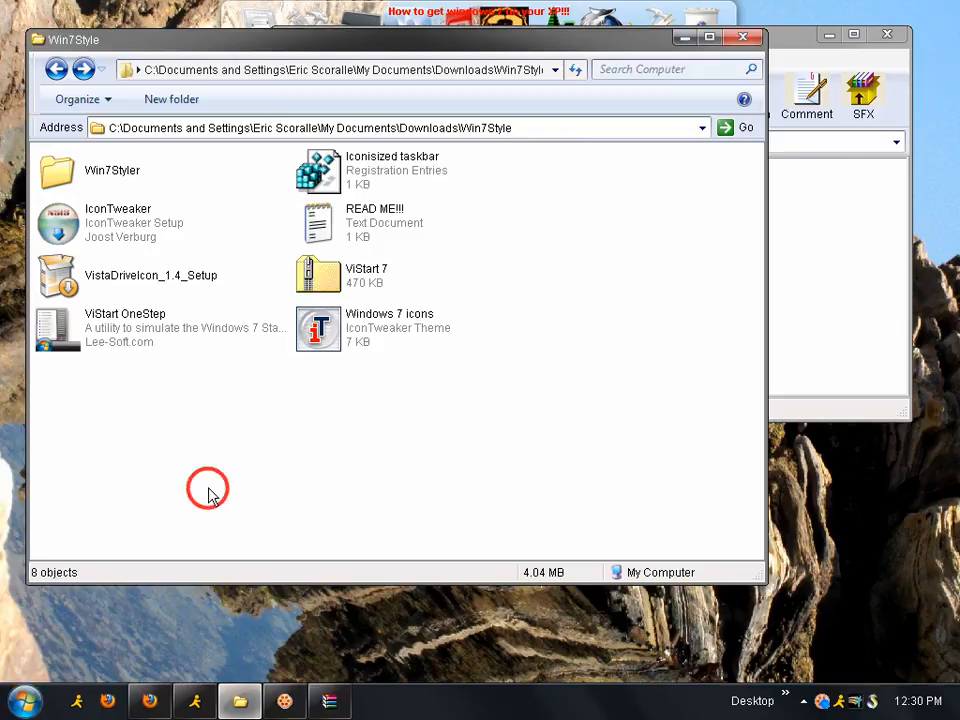
{"action": "mouse_move", "coordinate": [65, 232]}
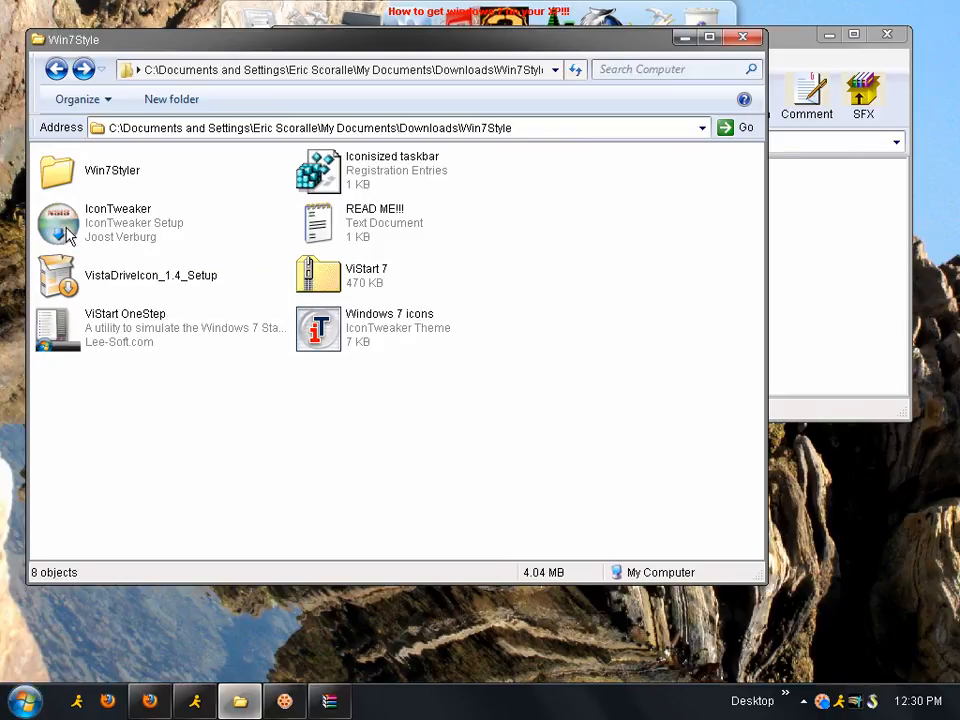
{"action": "left_click", "coordinate": [57, 223]}
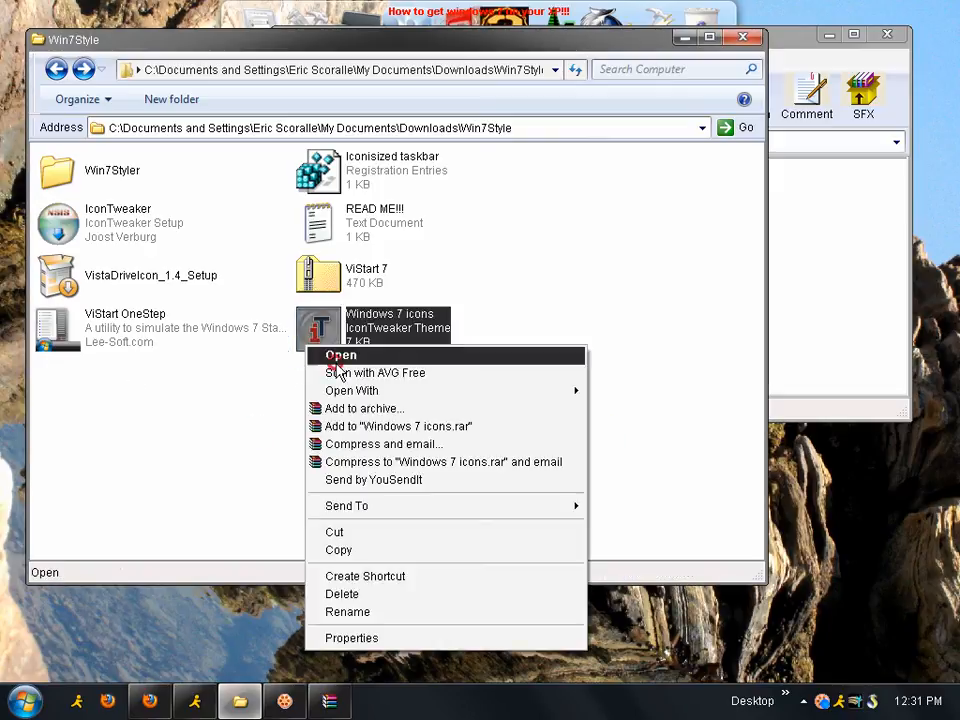
Step: Open the 'Windows 7 icons' theme in IconTweaker, apply and confirm it, then close the tool
{"action": "left_click", "coordinate": [340, 372]}
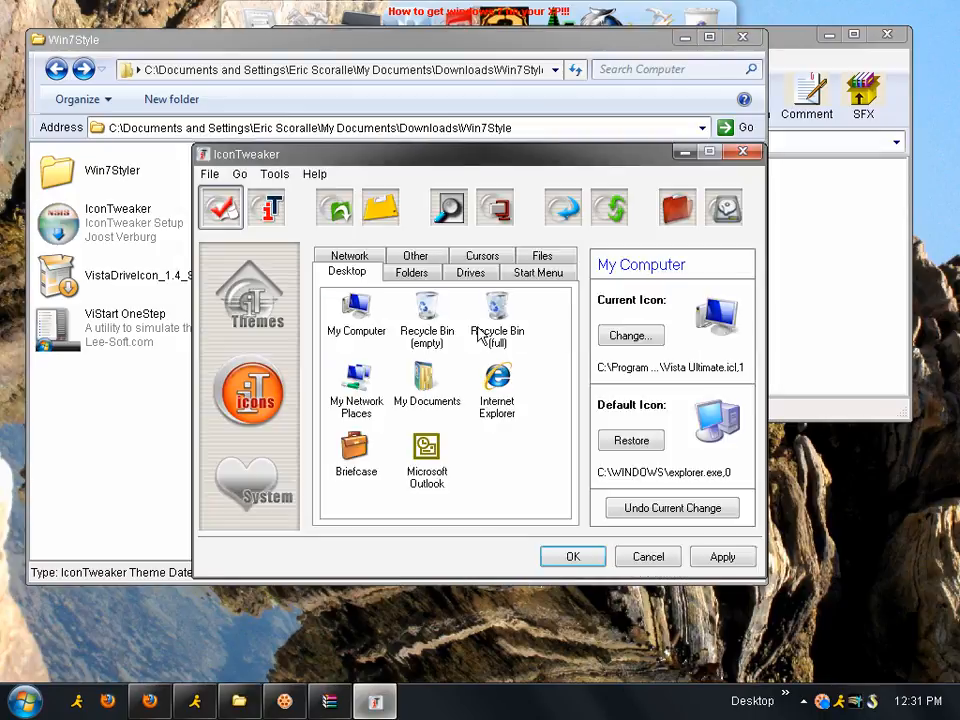
{"action": "left_click", "coordinate": [723, 556]}
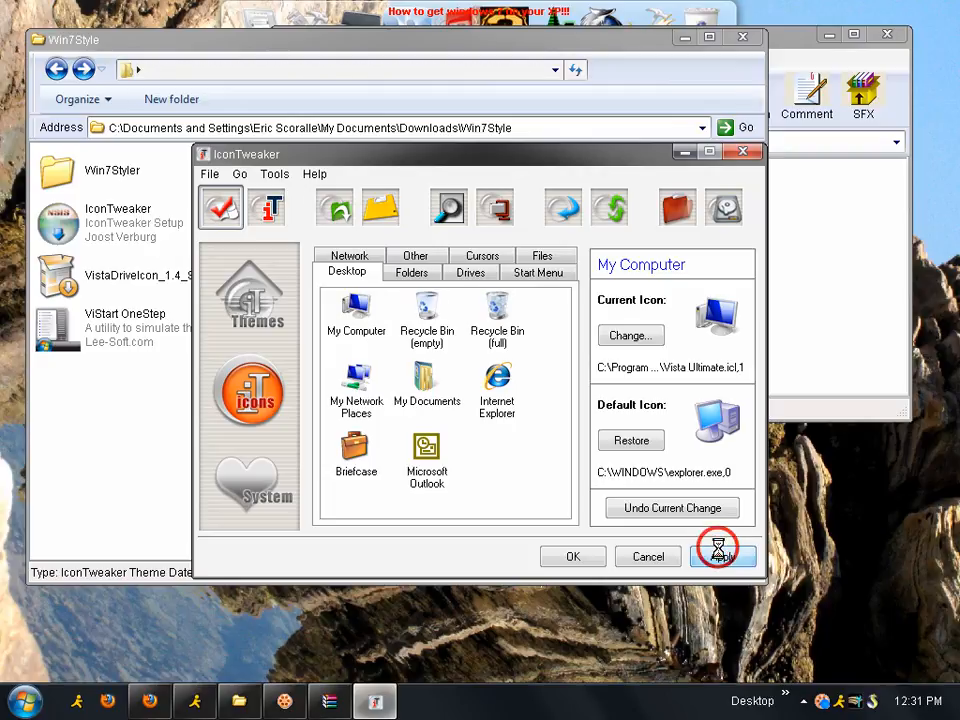
{"action": "left_click", "coordinate": [723, 556]}
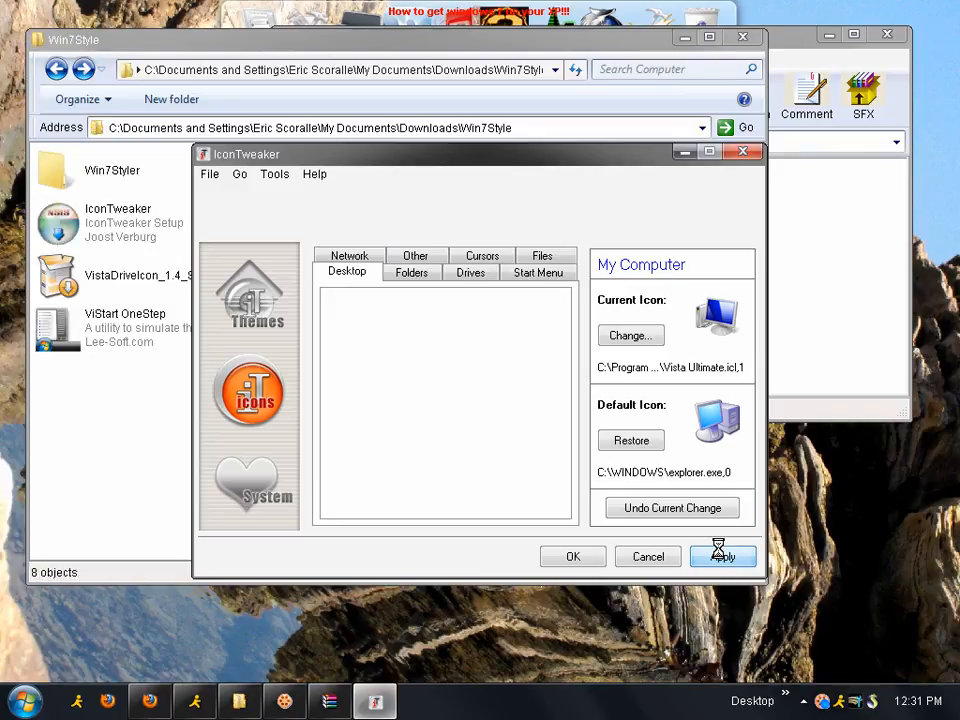
{"action": "left_click", "coordinate": [723, 556]}
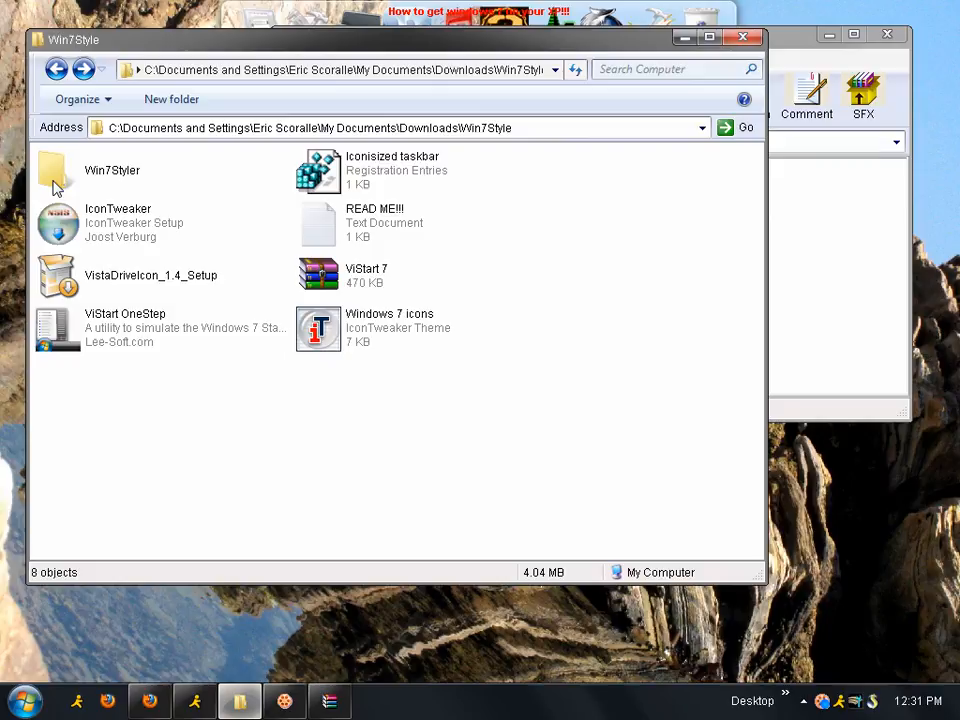
{"action": "mouse_move", "coordinate": [318, 288]}
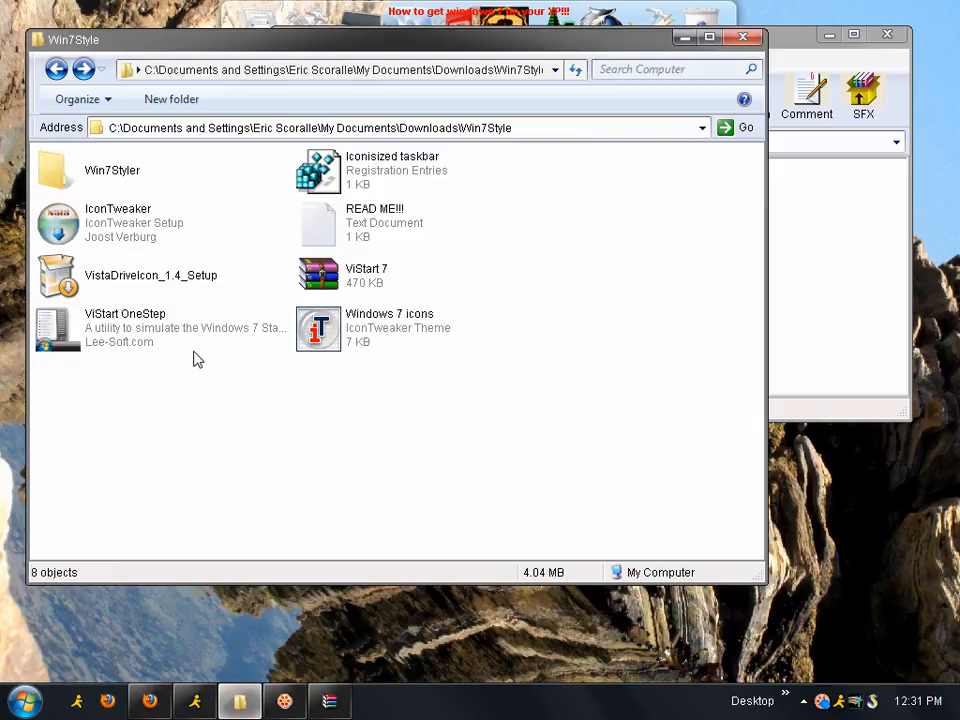
Step: Open My Computer to view the drives with their new Windows 7 icons
{"action": "left_click", "coordinate": [22, 699]}
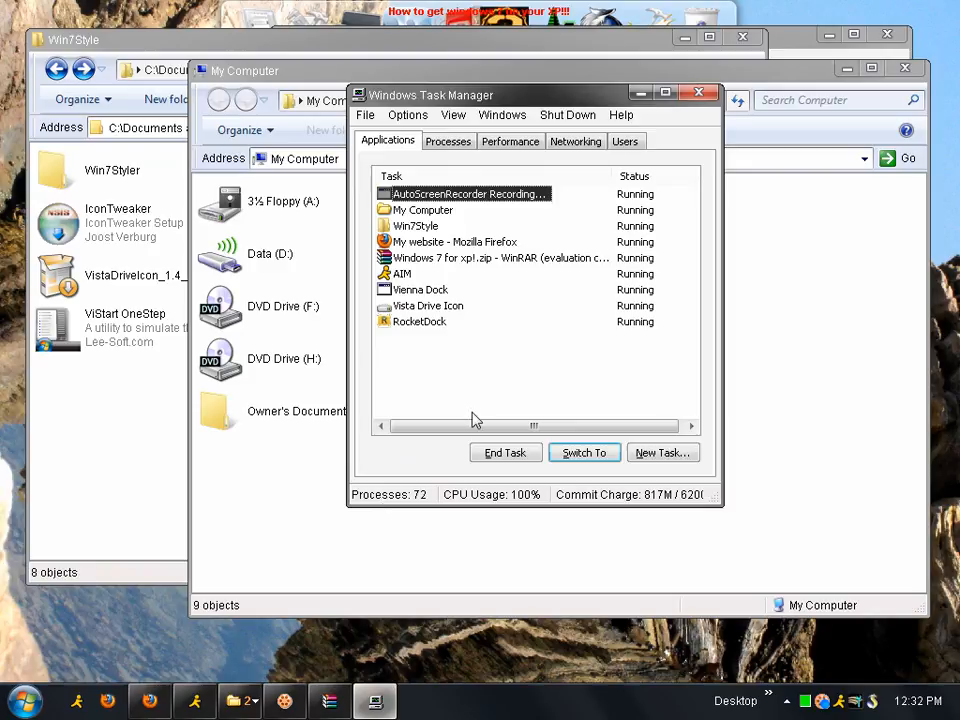
Step: Select the Vista Drive Icon task, view Processes, then close Task Manager and My Computer
{"action": "left_click", "coordinate": [427, 305]}
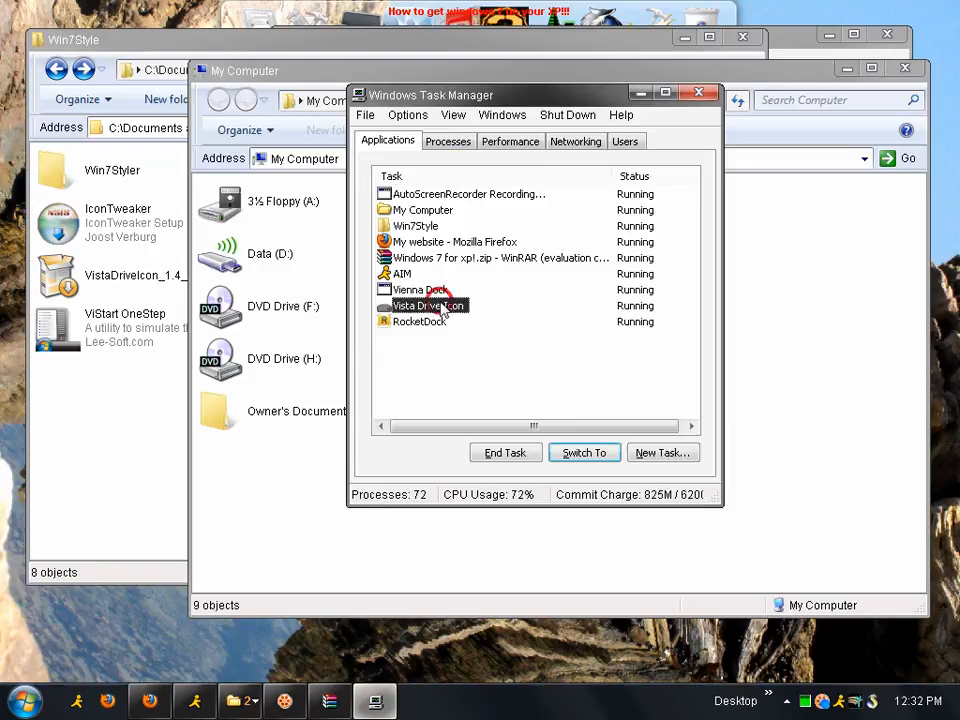
{"action": "left_click", "coordinate": [448, 141]}
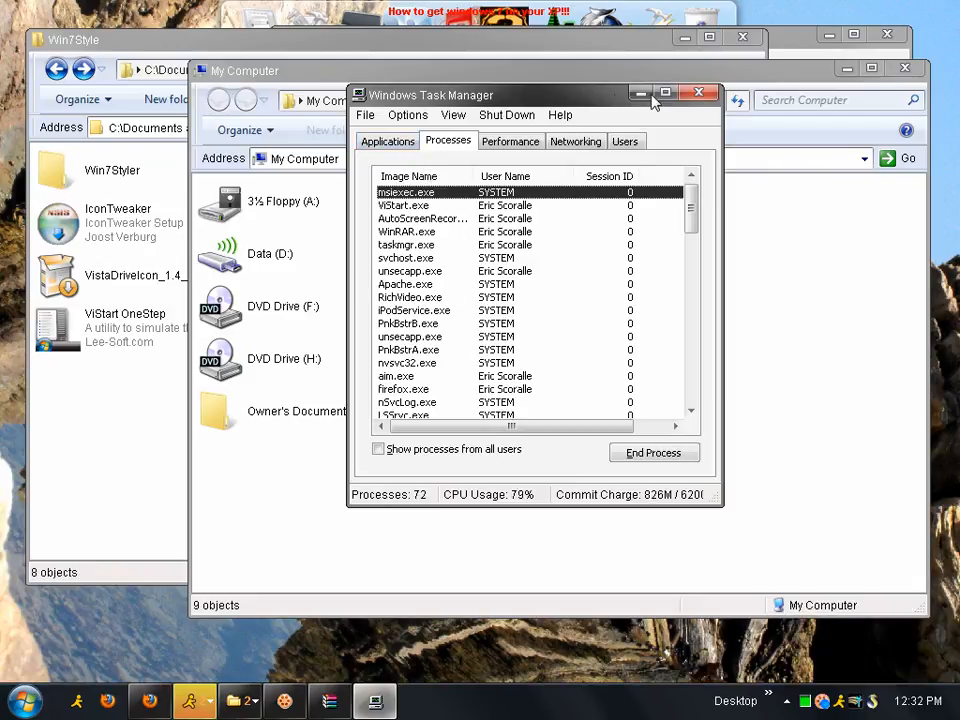
{"action": "left_click", "coordinate": [704, 89]}
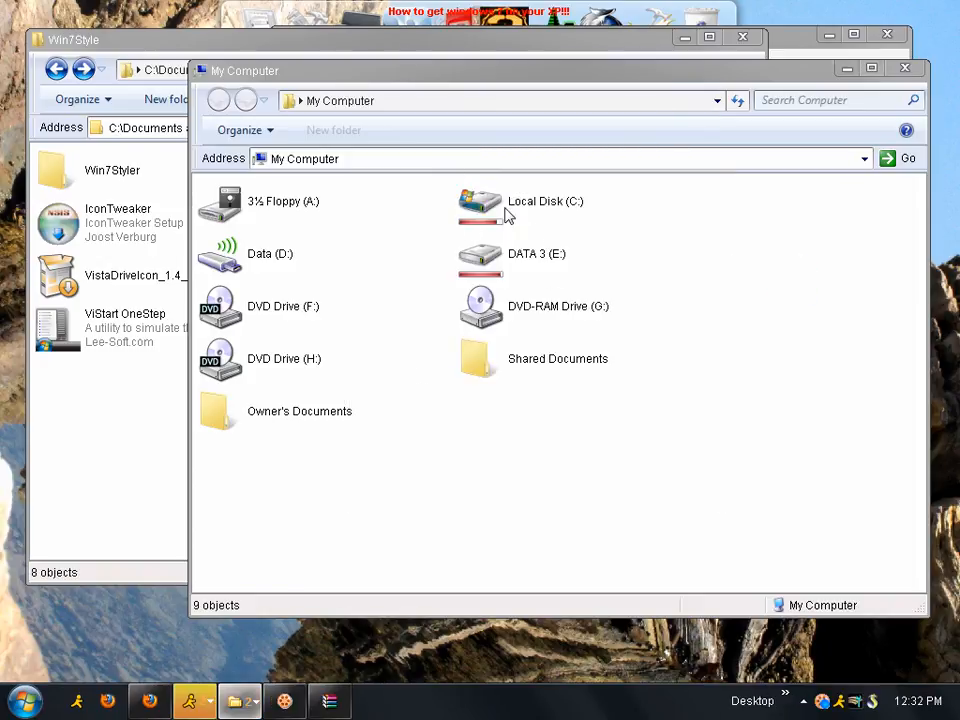
{"action": "mouse_move", "coordinate": [519, 236]}
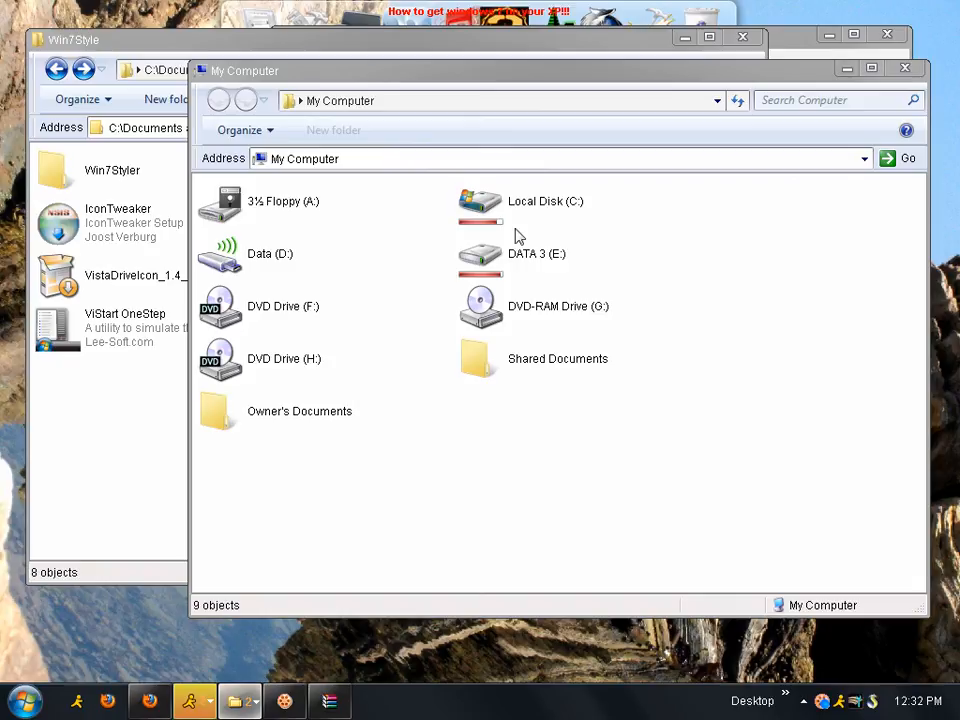
{"action": "mouse_move", "coordinate": [903, 67]}
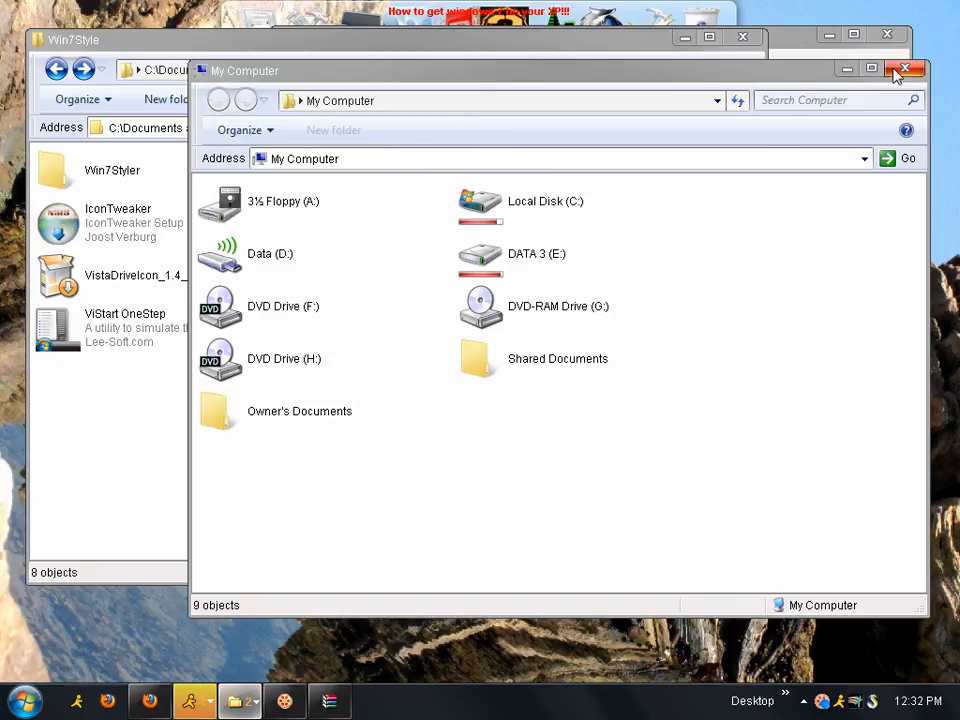
{"action": "left_click", "coordinate": [905, 67]}
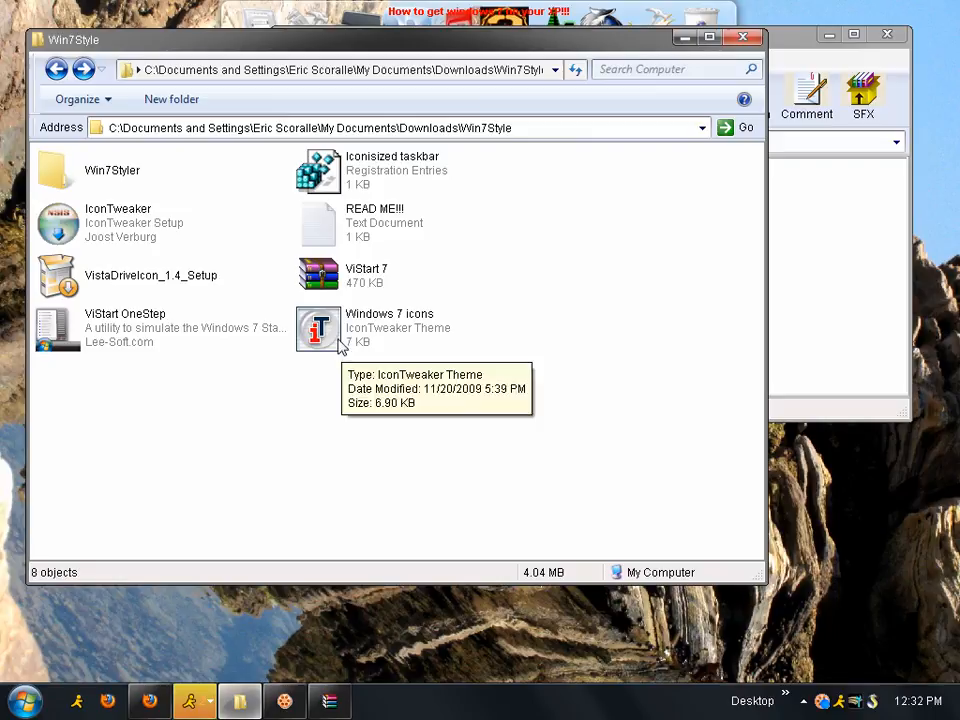
{"action": "mouse_move", "coordinate": [360, 248]}
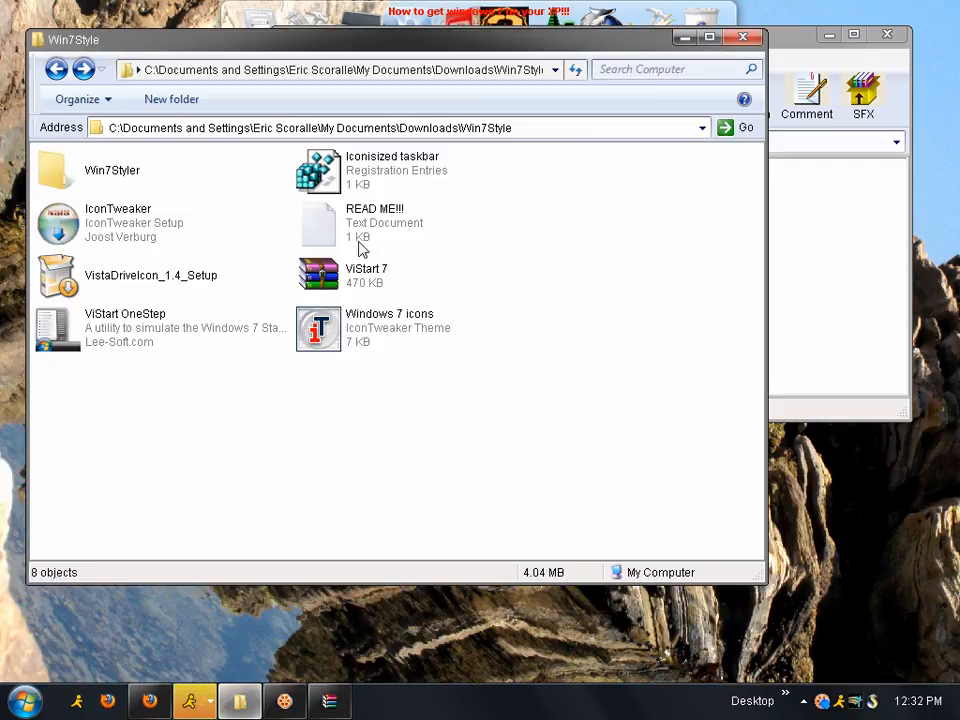
{"action": "mouse_move", "coordinate": [322, 222]}
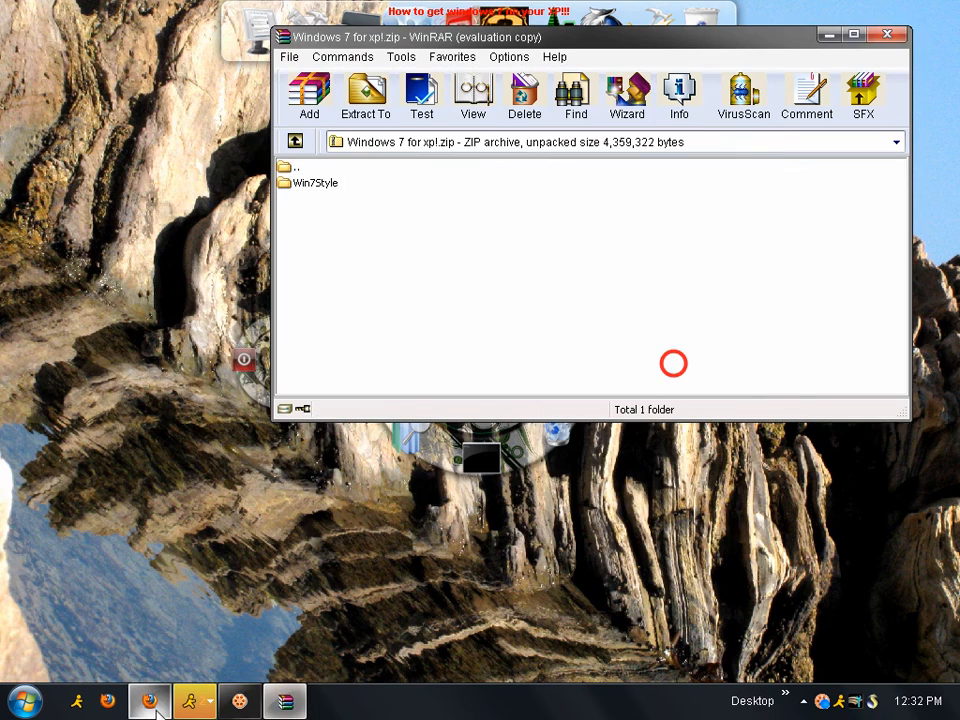
Step: View the Firefox download page, close WinRAR, and minimize the AIM chat window
{"action": "left_click", "coordinate": [155, 698]}
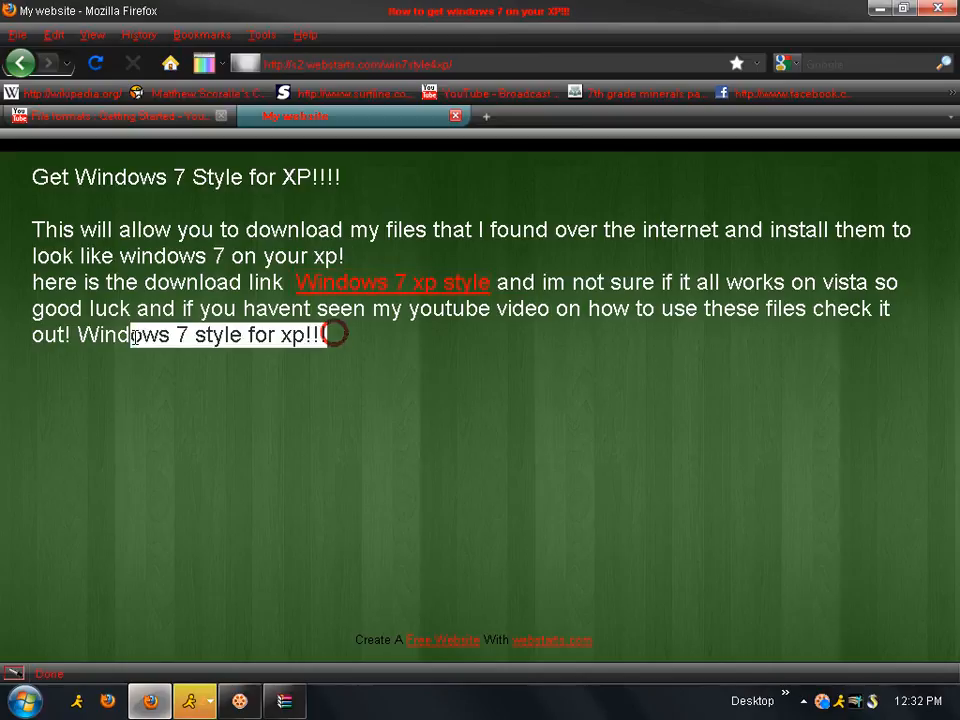
{"action": "mouse_move", "coordinate": [508, 181]}
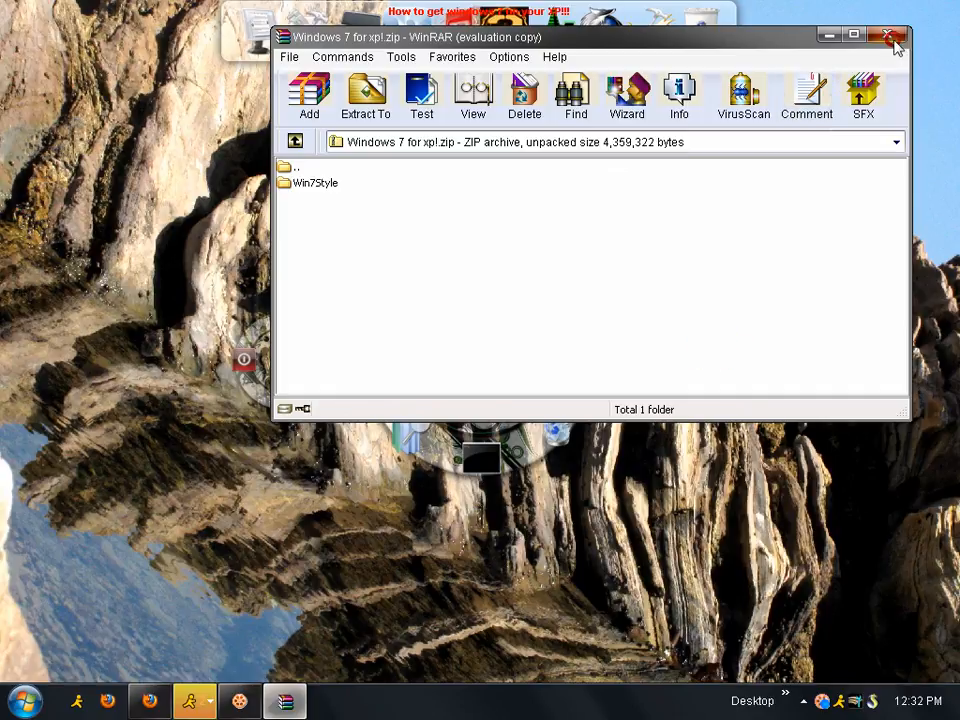
{"action": "left_click", "coordinate": [888, 28]}
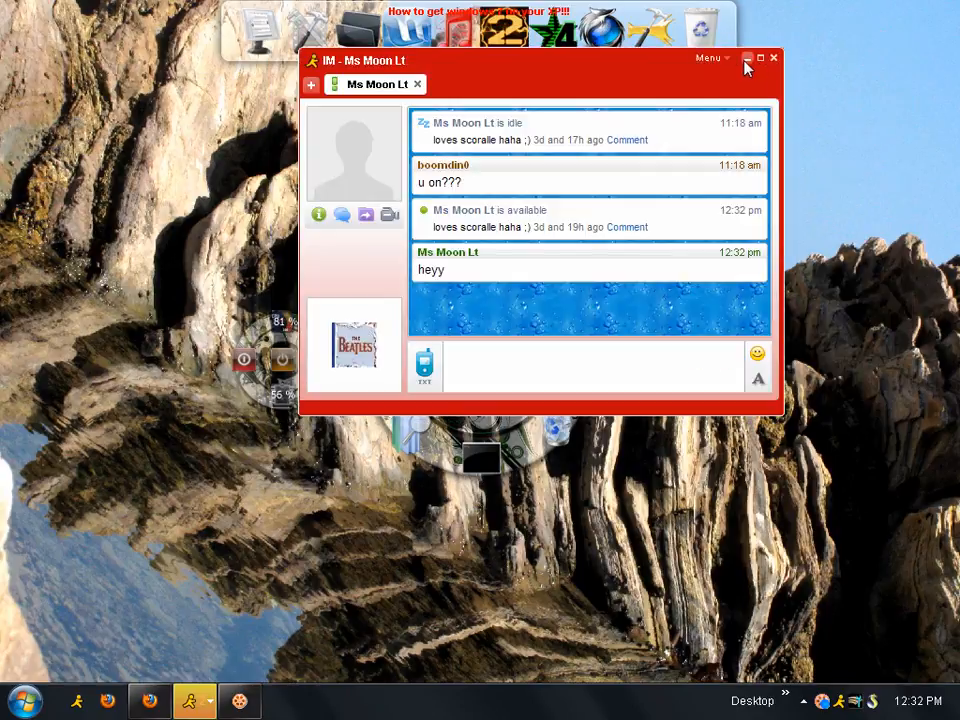
{"action": "left_click", "coordinate": [781, 57]}
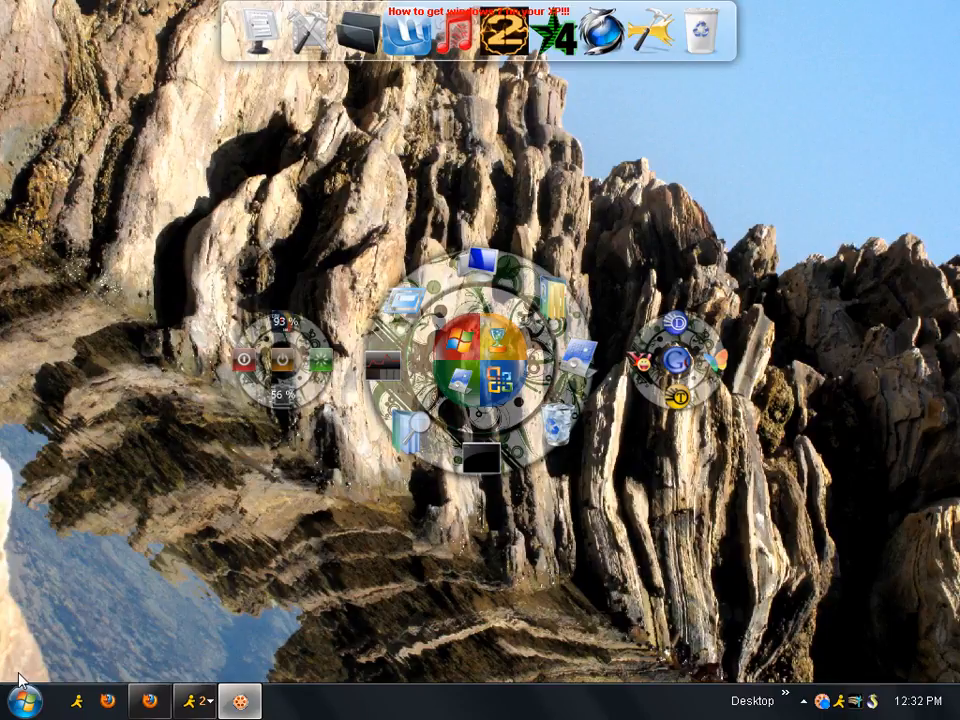